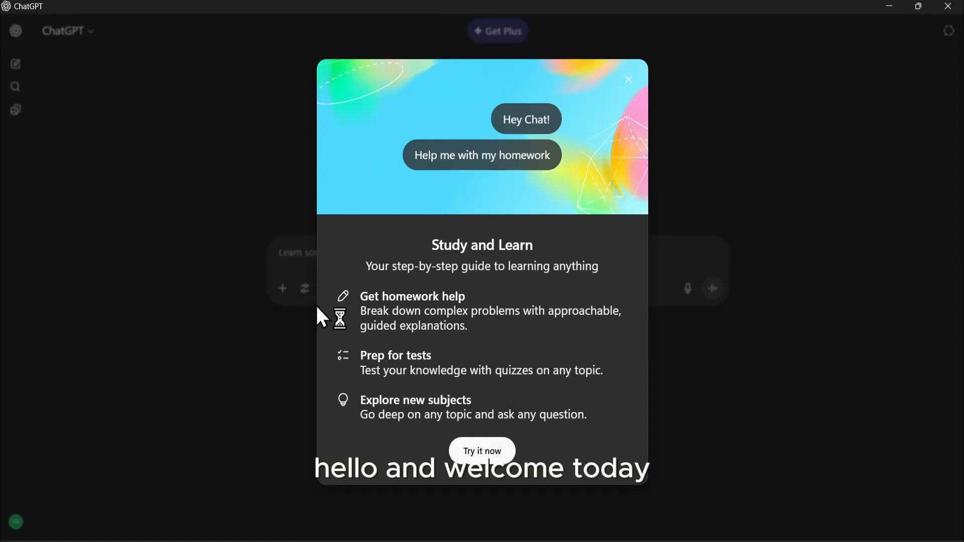
{"action": "mouse_move", "coordinate": [534, 360]}
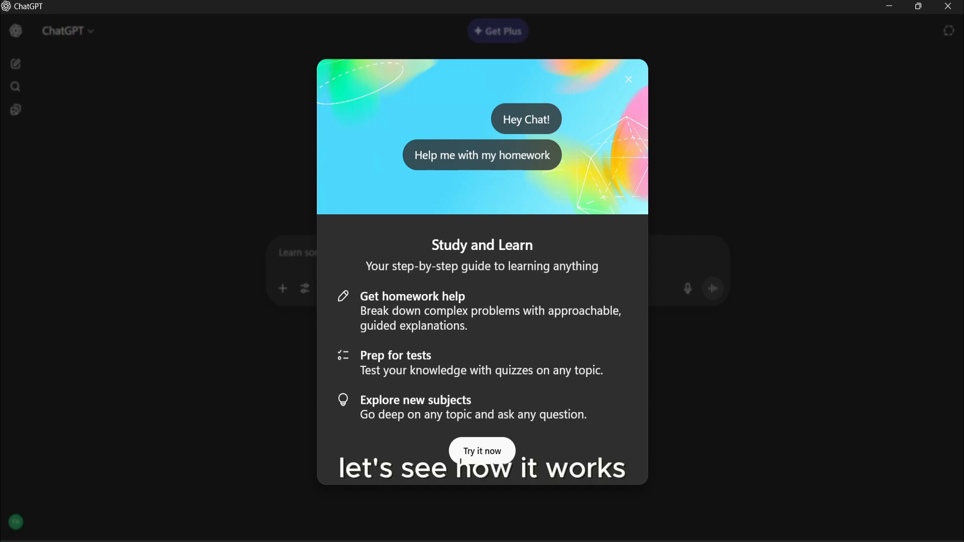
- Dismiss the Study and Learn intro and enable Study and learn from the Tools menu
{"action": "left_click", "coordinate": [628, 79]}
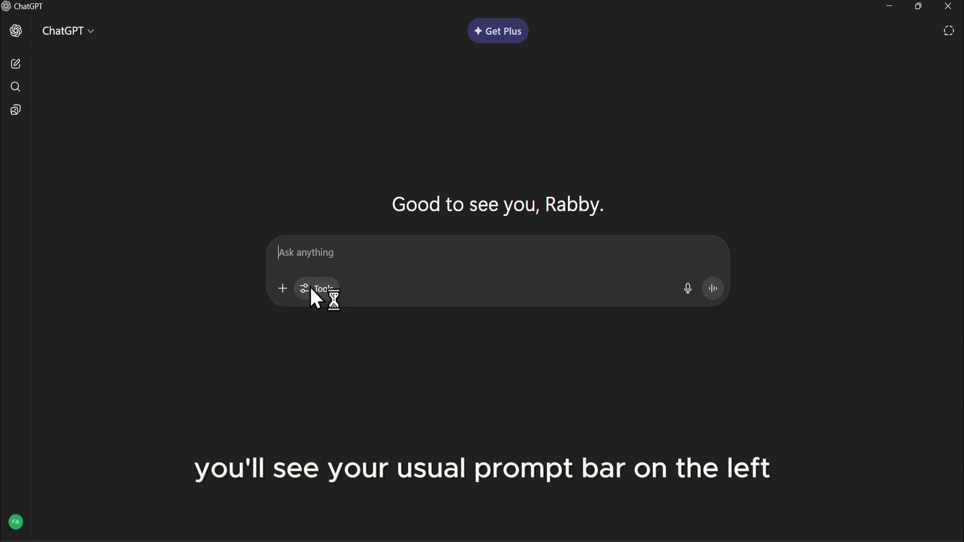
{"action": "left_click", "coordinate": [316, 288]}
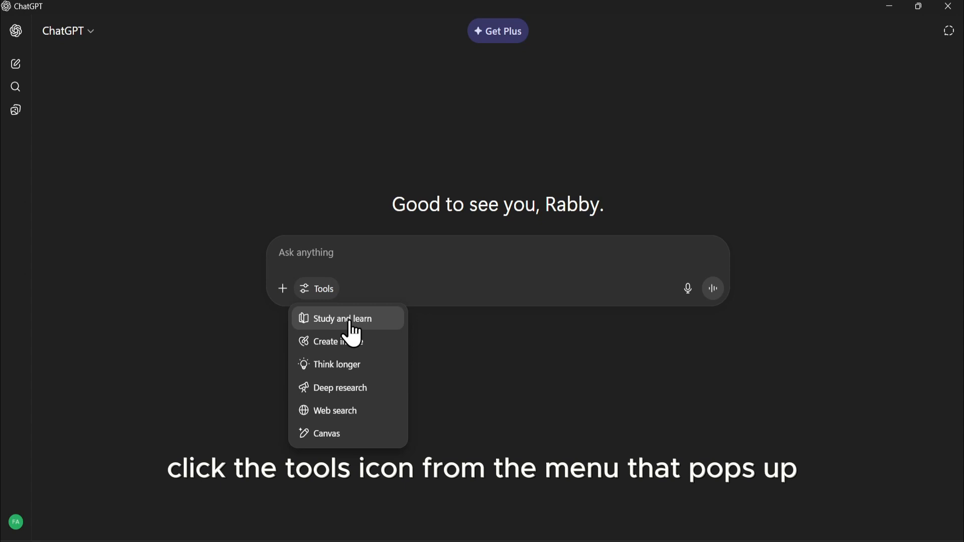
{"action": "mouse_move", "coordinate": [374, 335]}
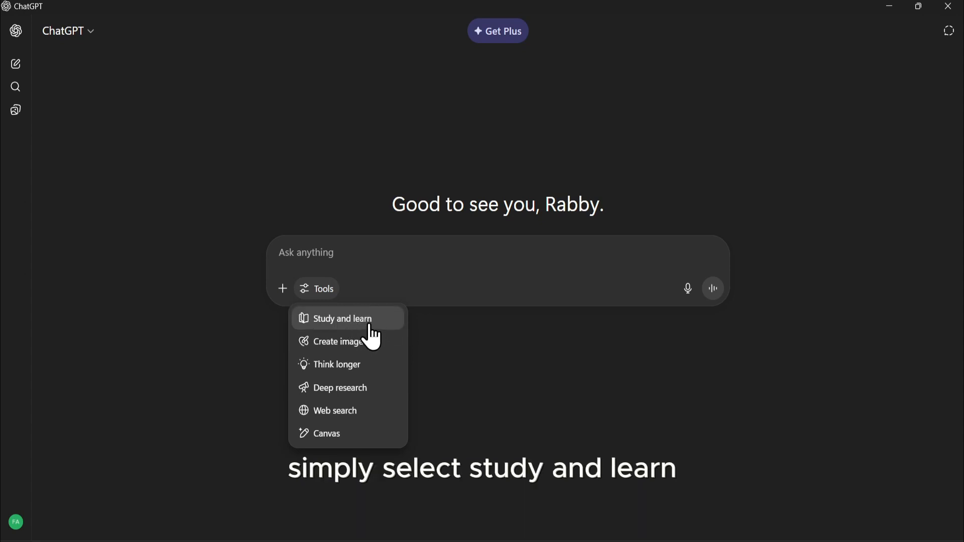
{"action": "left_click", "coordinate": [343, 318]}
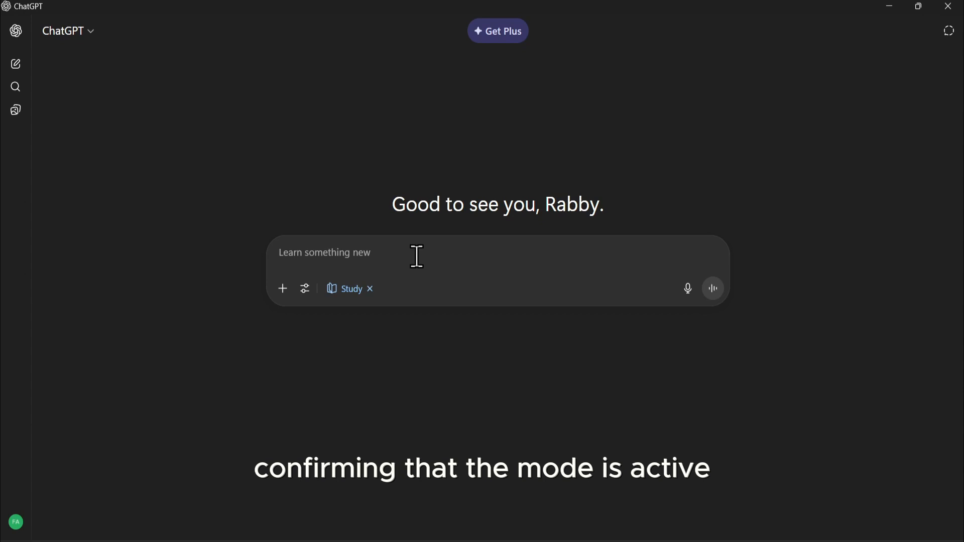
- Ask 'explain the theory of relativity in simple terms' and read the answer to its summary
{"action": "type", "text": "explain the theory"}
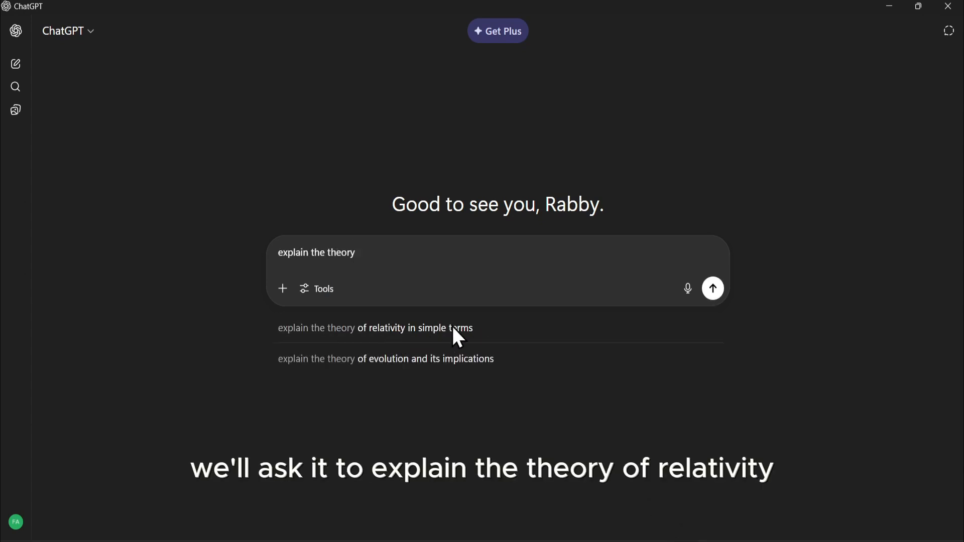
{"action": "left_click", "coordinate": [374, 328]}
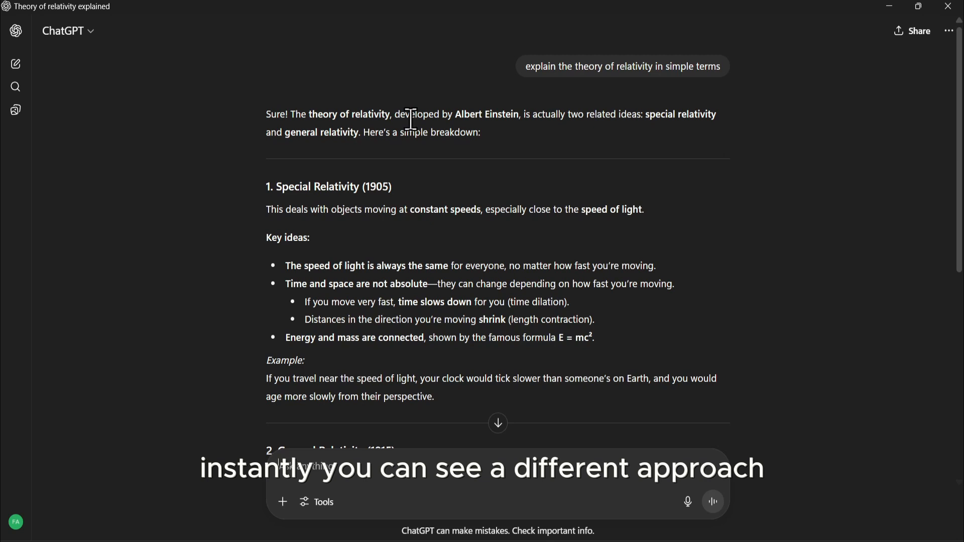
{"action": "scroll", "scroll_direction": "down", "scroll_amount": 3}
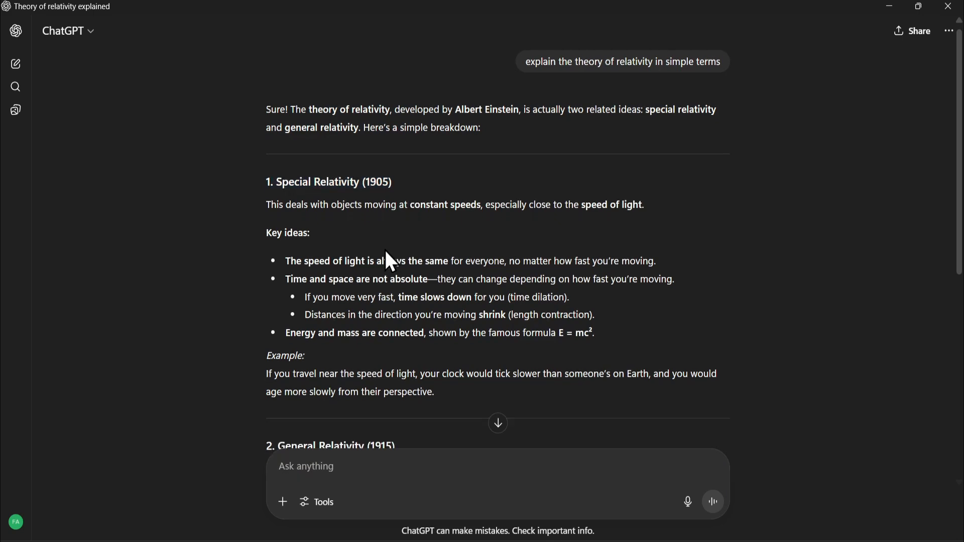
{"action": "scroll", "scroll_direction": "down", "scroll_amount": 3}
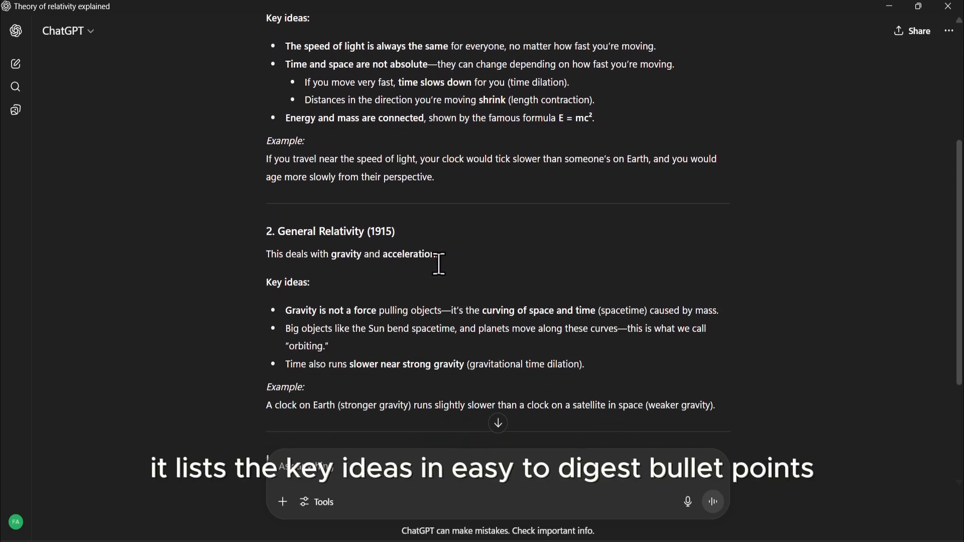
{"action": "scroll", "scroll_direction": "down", "scroll_amount": 3}
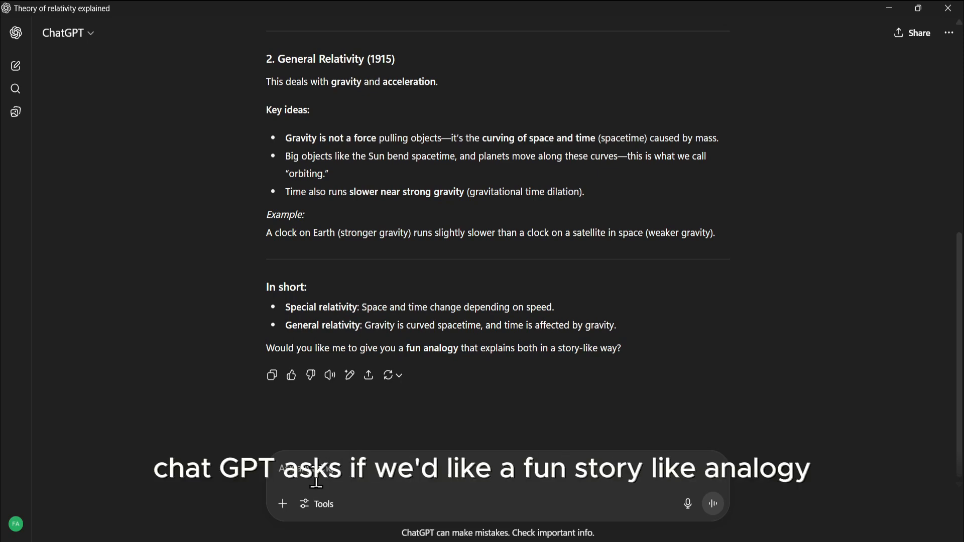
- Reply 'yes' to get the trampoline-and-spaceship analogy, highlight the trampoline bullets, and read to the end
{"action": "type", "text": "yes"}
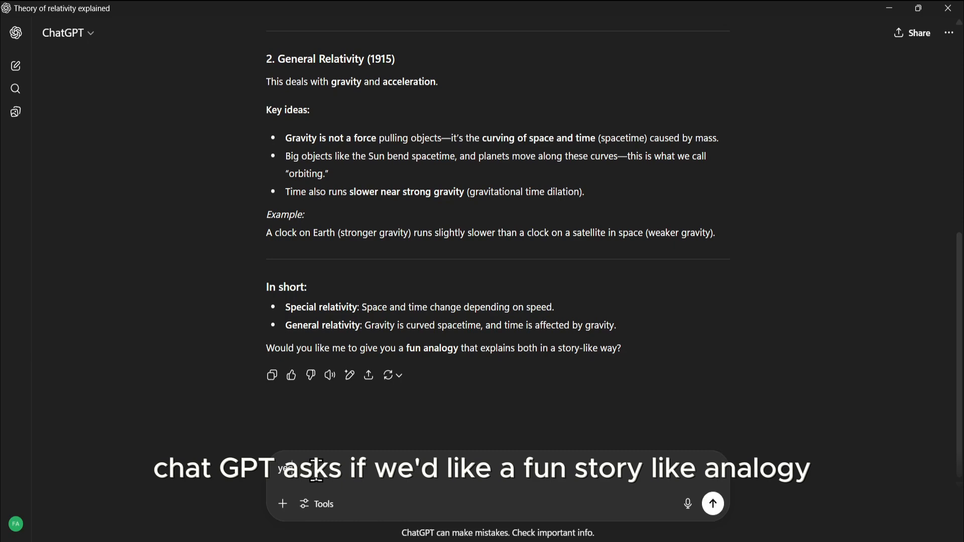
{"action": "left_click", "coordinate": [713, 503]}
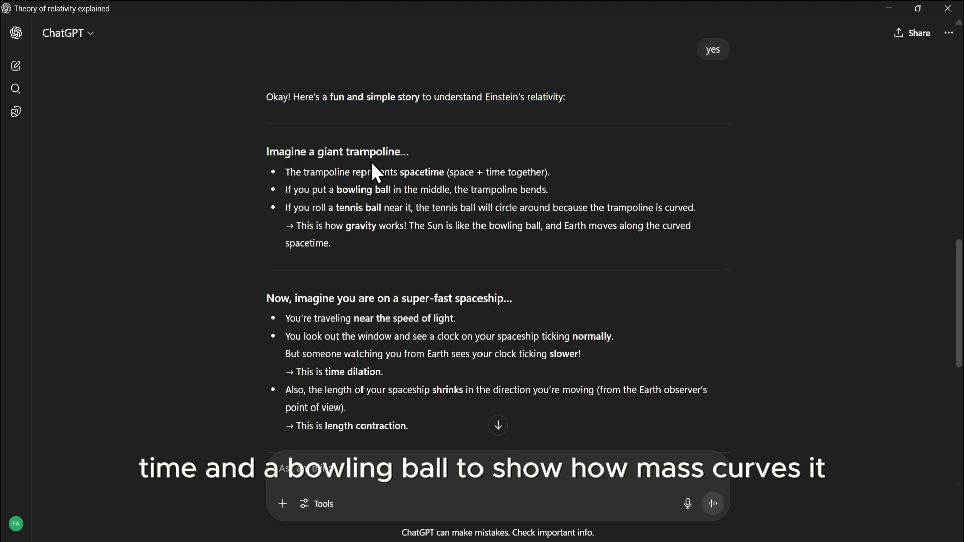
{"action": "left_click_drag", "start_coordinate": [368, 172], "coordinate": [353, 243]}
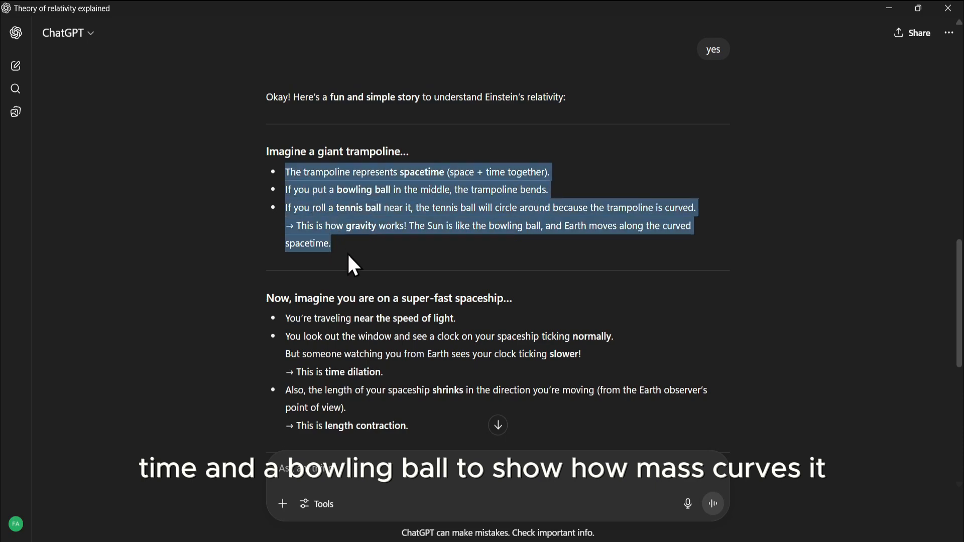
{"action": "scroll", "scroll_direction": "down", "scroll_amount": 3}
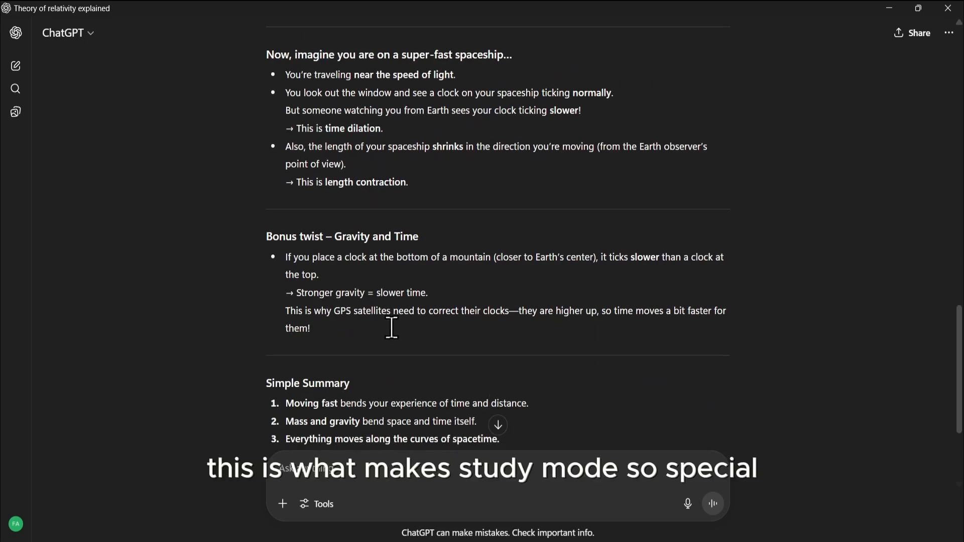
{"action": "scroll", "scroll_direction": "down", "scroll_amount": 3}
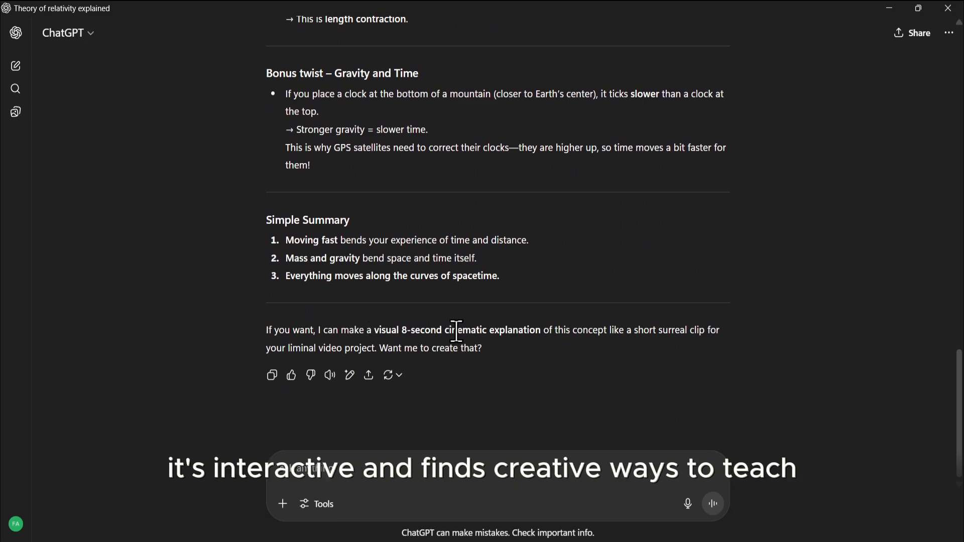
- Start a new study-mode chat and attach mathquiz2.jpg from Downloads
{"action": "left_click", "coordinate": [15, 66]}
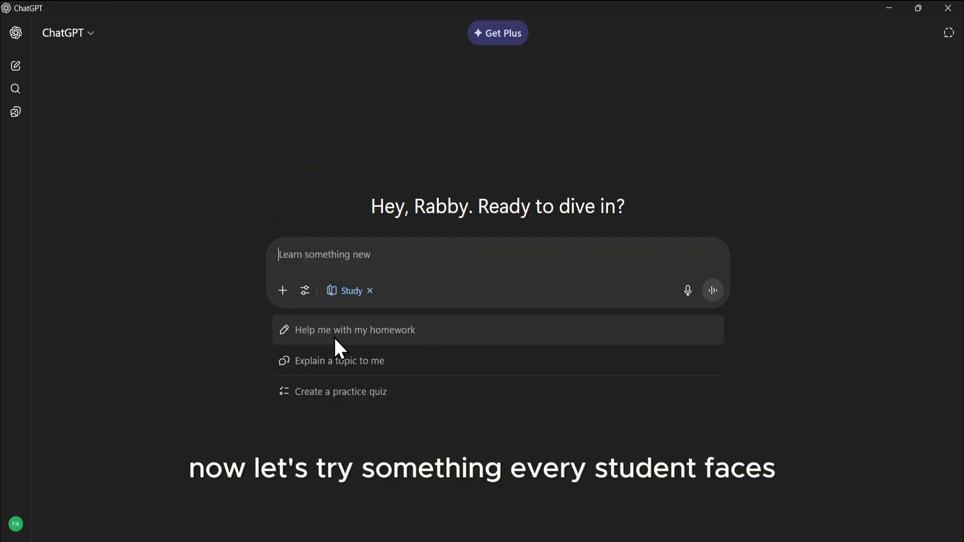
{"action": "mouse_move", "coordinate": [357, 392]}
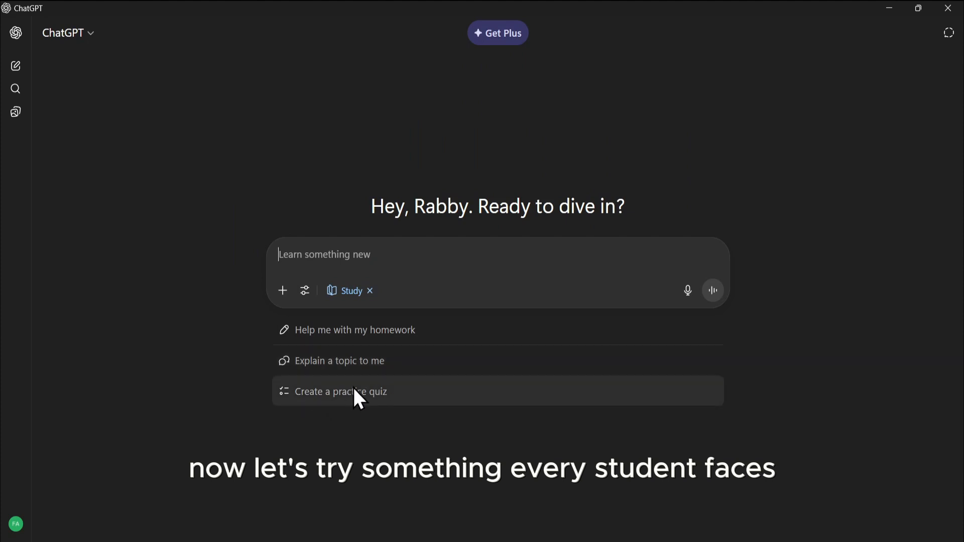
{"action": "left_click", "coordinate": [282, 291]}
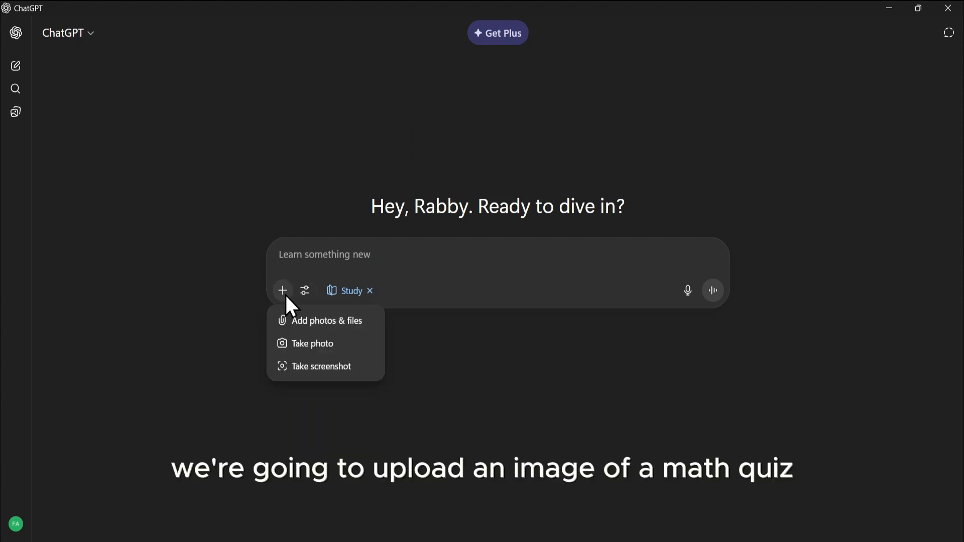
{"action": "left_click", "coordinate": [327, 320]}
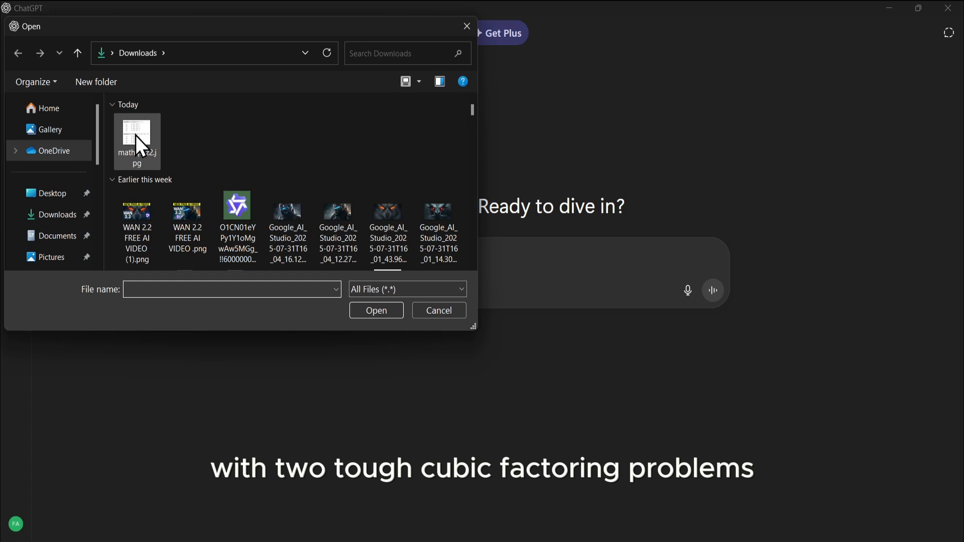
{"action": "left_click", "coordinate": [136, 134]}
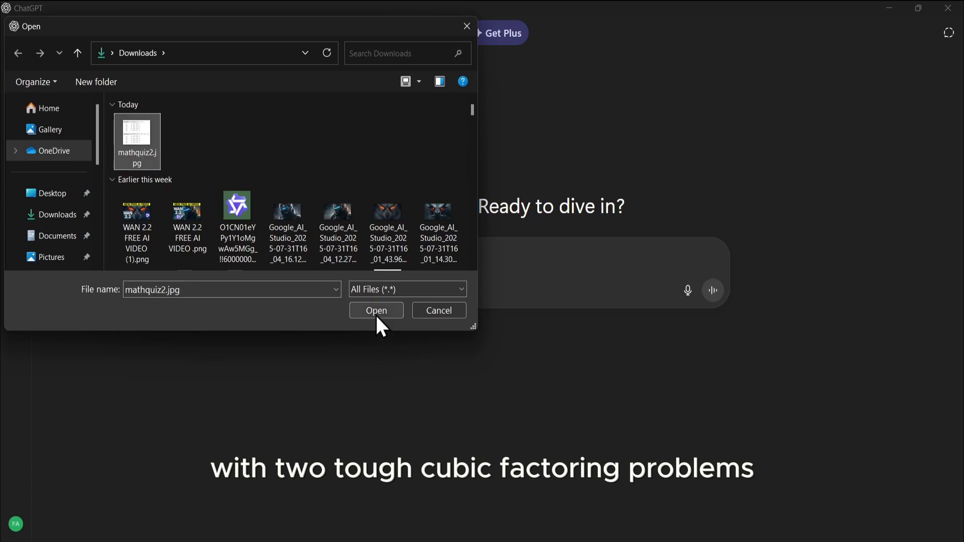
{"action": "left_click", "coordinate": [376, 310]}
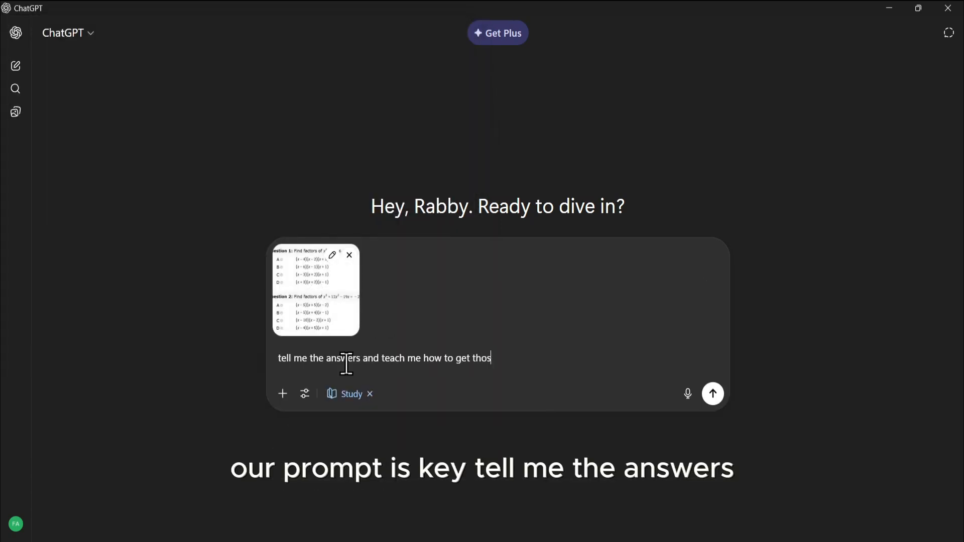
- Send the quiz image asking for answers and explanations so the walkthrough of x³ − 7x − 6 begins
{"action": "type", "text": "e answer"}
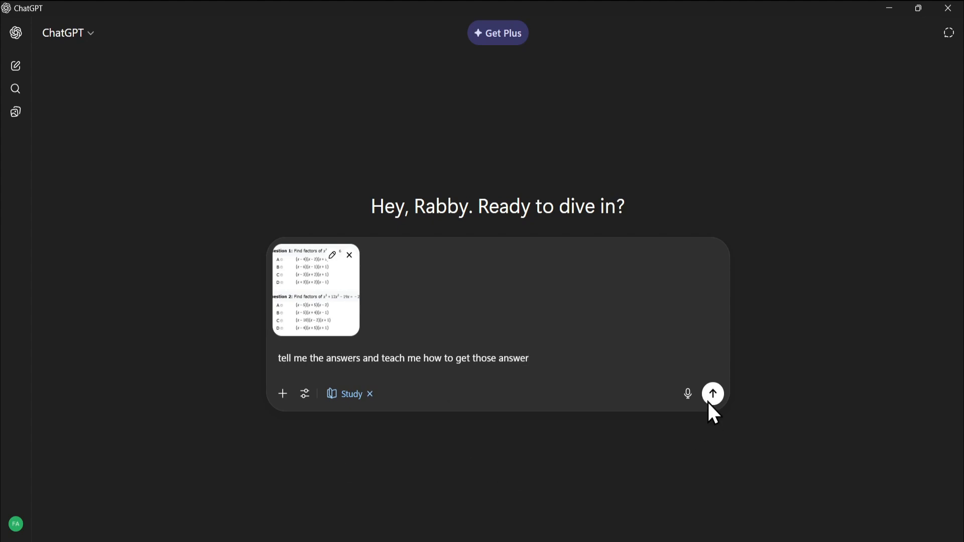
{"action": "left_click", "coordinate": [714, 394]}
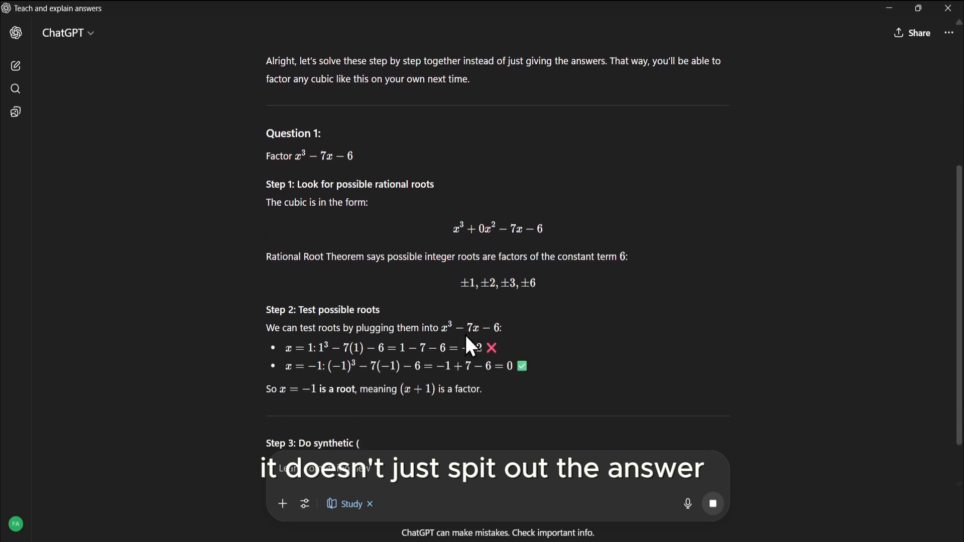
- Scroll through the streaming solution to Question 1's Option C result and Question 2's query, then back to the top
{"action": "scroll", "scroll_direction": "down", "scroll_amount": 3}
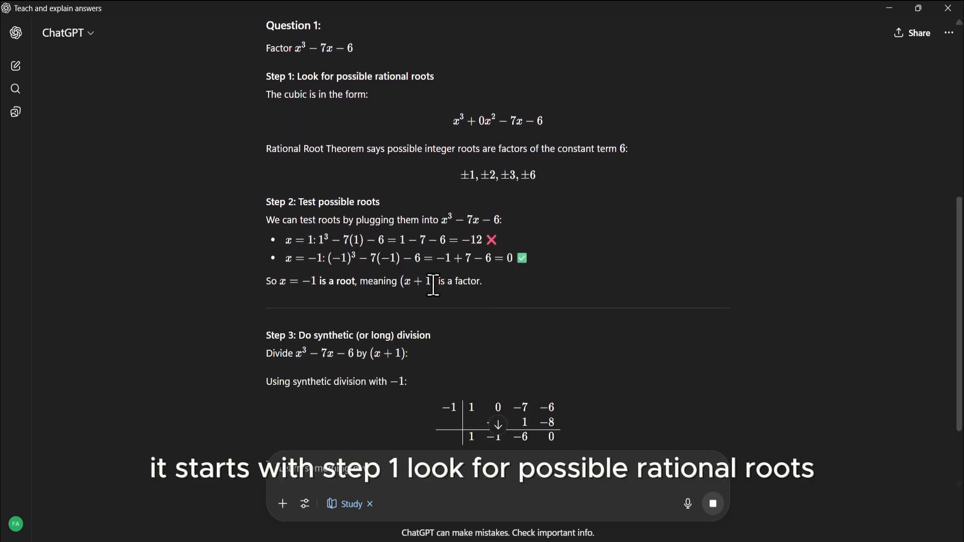
{"action": "scroll", "scroll_direction": "down", "scroll_amount": 3}
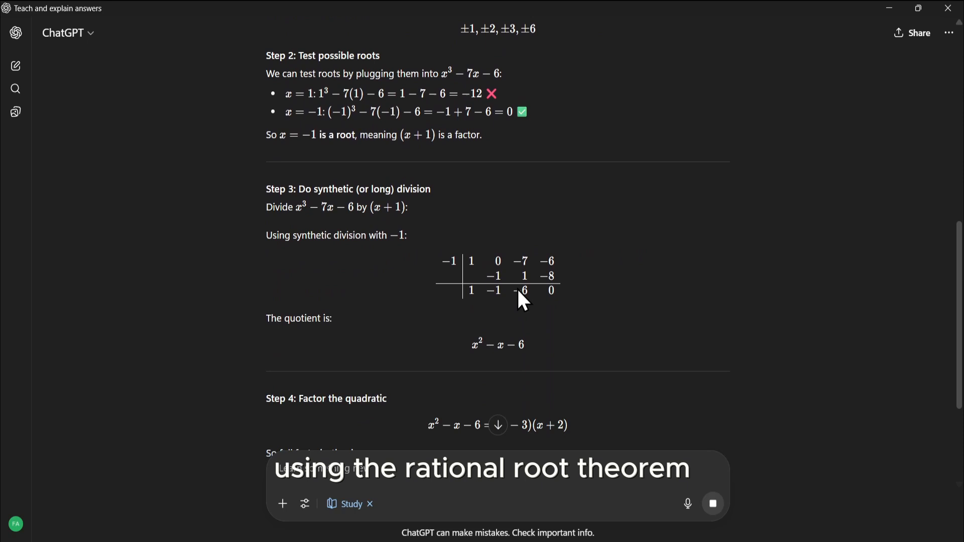
{"action": "scroll", "scroll_direction": "down", "scroll_amount": 3}
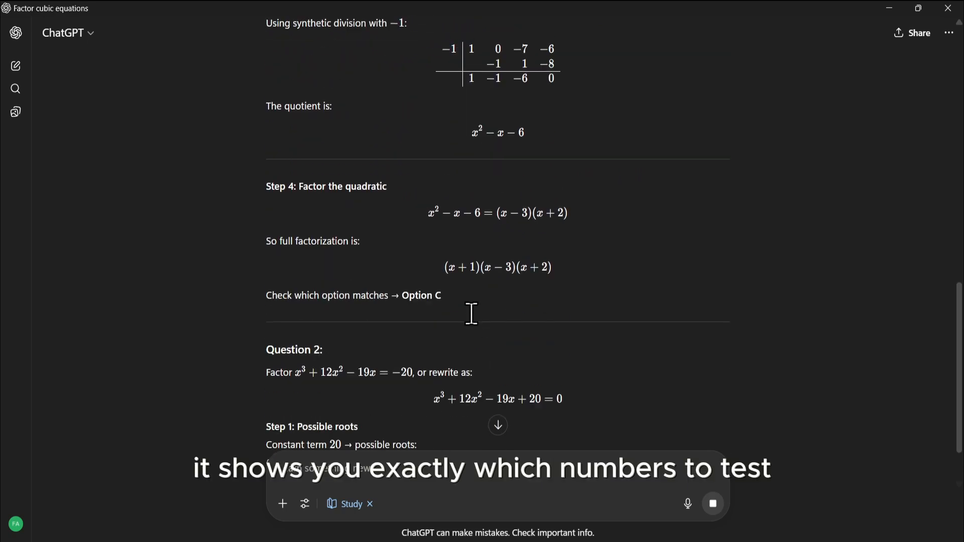
{"action": "scroll", "scroll_direction": "down", "scroll_amount": 3}
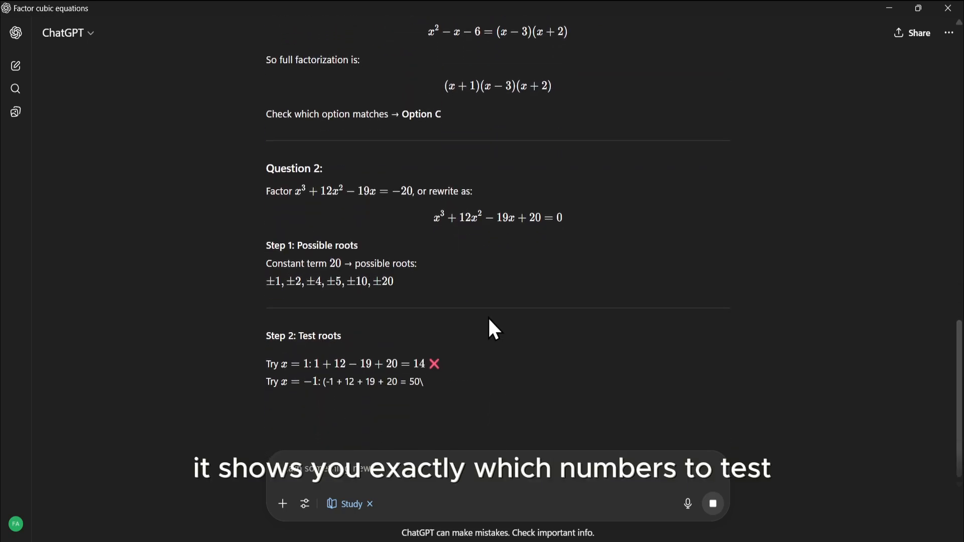
{"action": "scroll", "scroll_direction": "down", "scroll_amount": 3}
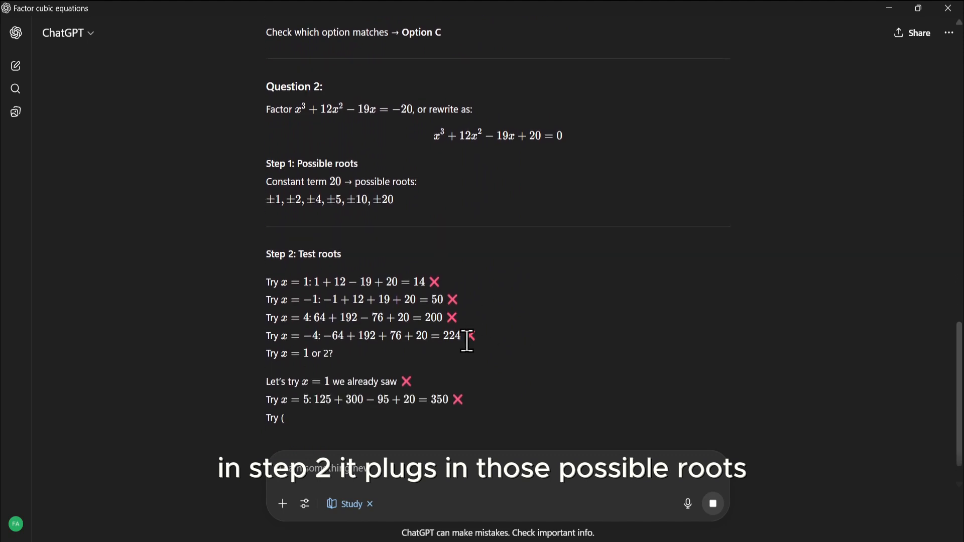
{"action": "scroll", "scroll_direction": "down", "scroll_amount": 3}
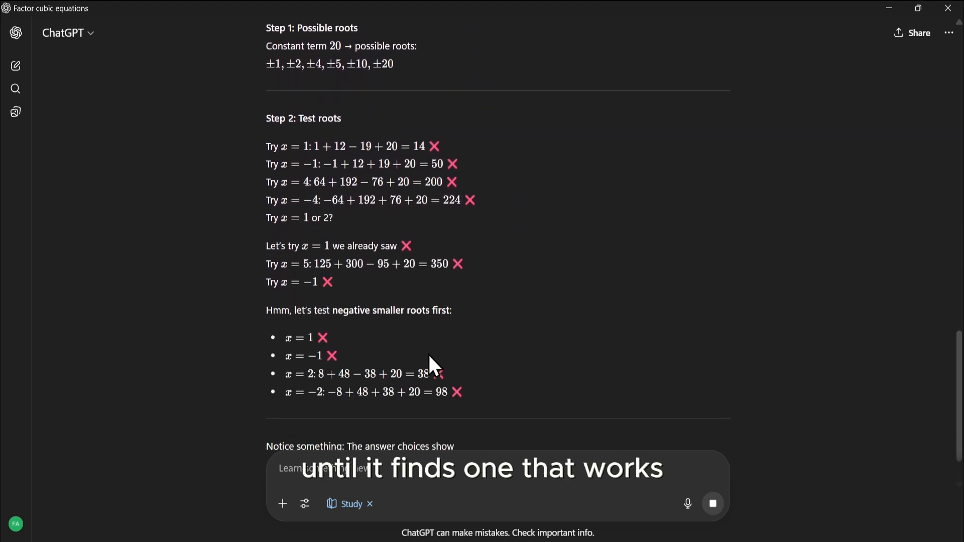
{"action": "scroll", "scroll_direction": "down", "scroll_amount": 3}
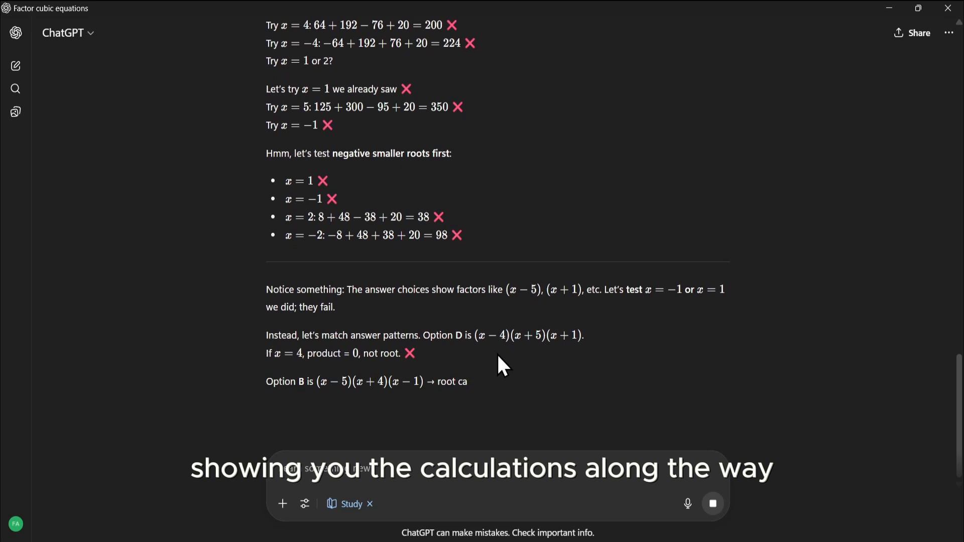
{"action": "scroll", "scroll_direction": "down", "scroll_amount": 3}
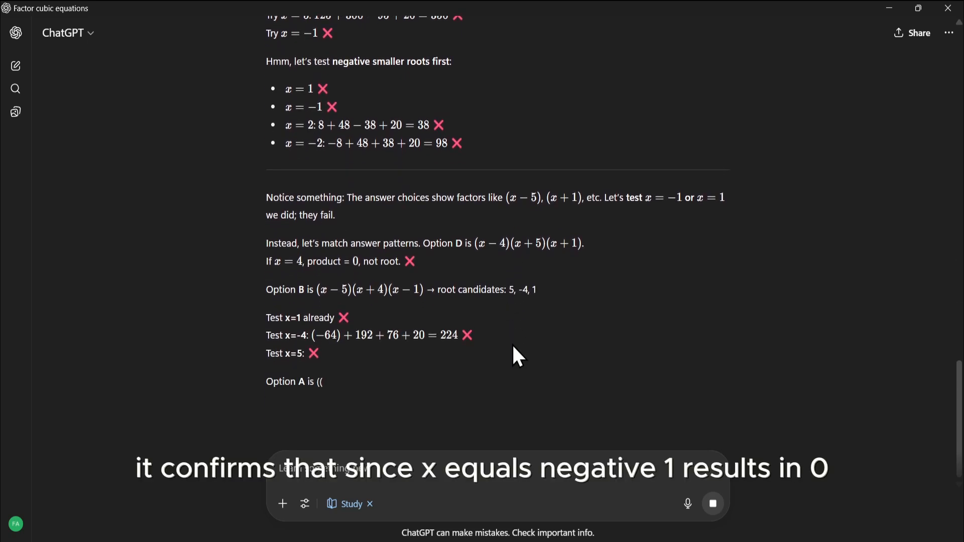
{"action": "scroll", "scroll_direction": "down", "scroll_amount": 3}
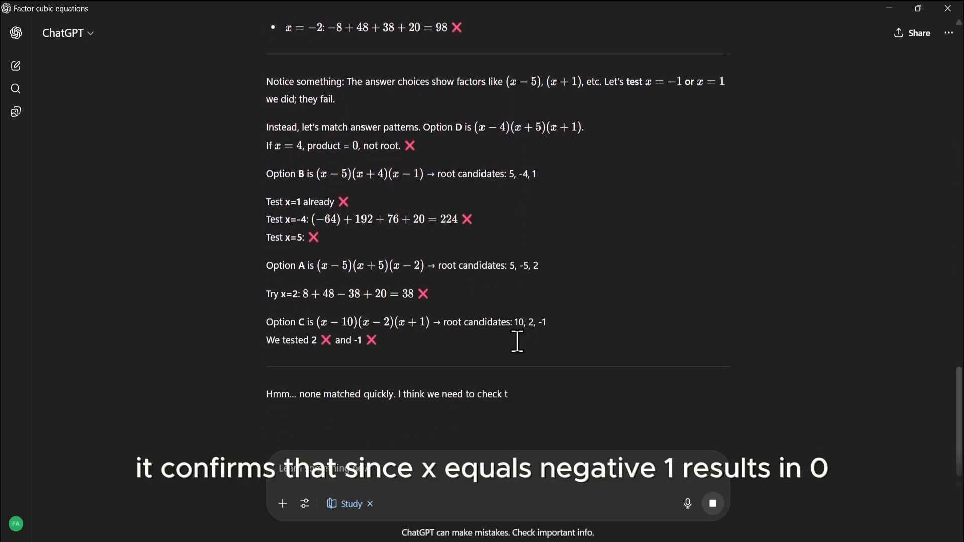
{"action": "scroll", "scroll_direction": "down", "scroll_amount": 3}
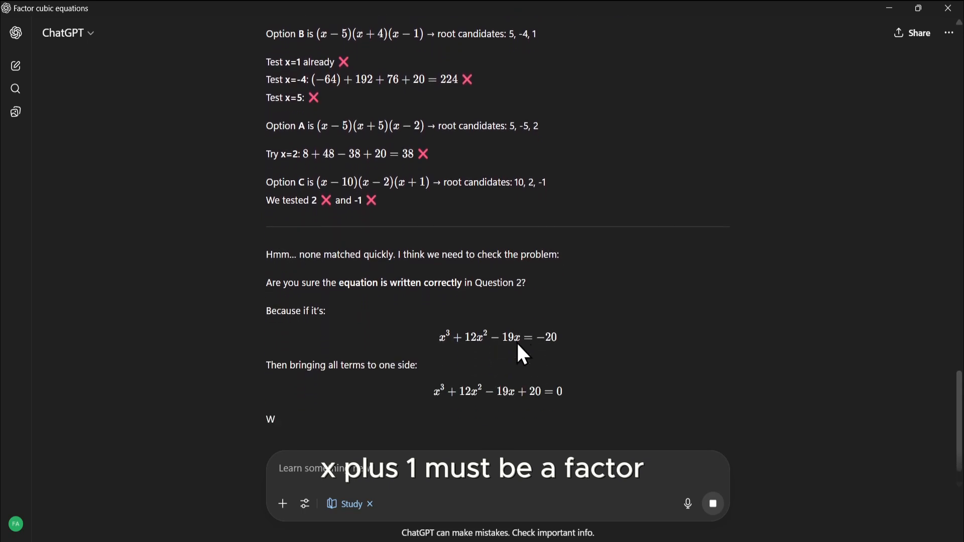
{"action": "scroll", "scroll_direction": "down", "scroll_amount": 3}
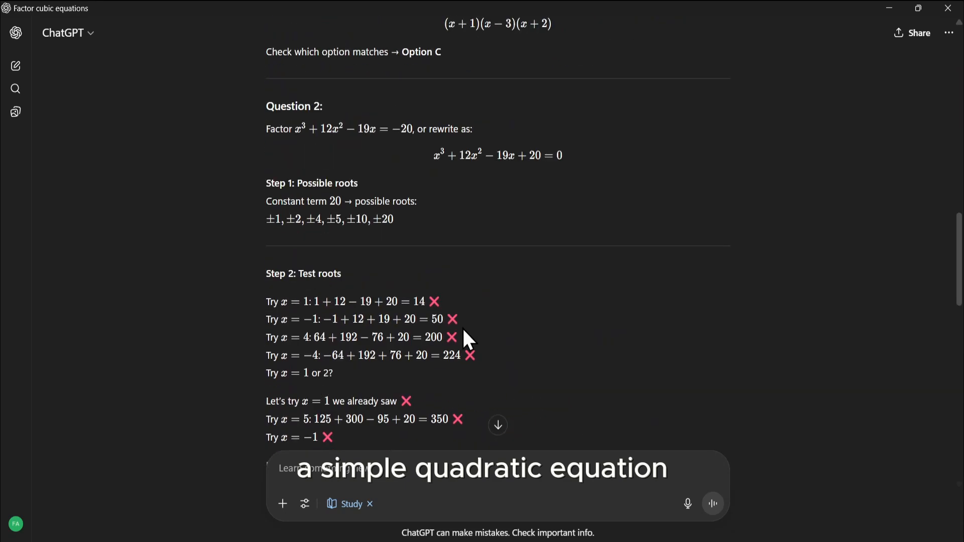
{"action": "scroll", "scroll_direction": "down", "scroll_amount": 3}
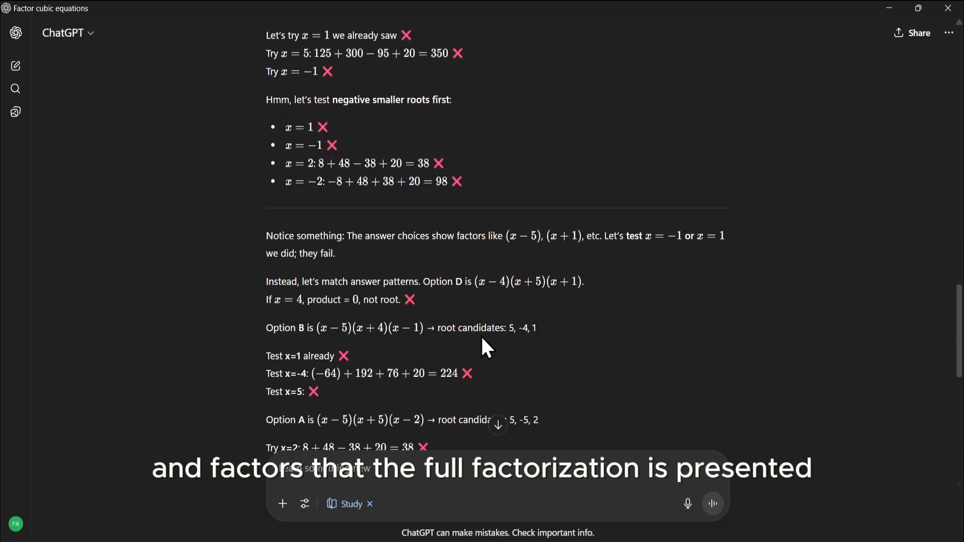
{"action": "scroll", "scroll_direction": "down", "scroll_amount": 3}
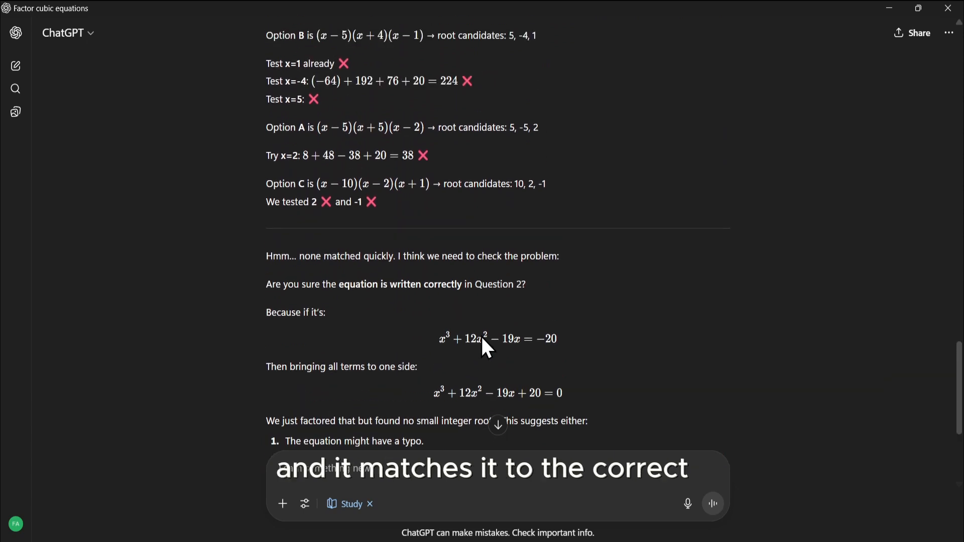
{"action": "mouse_move", "coordinate": [424, 280]}
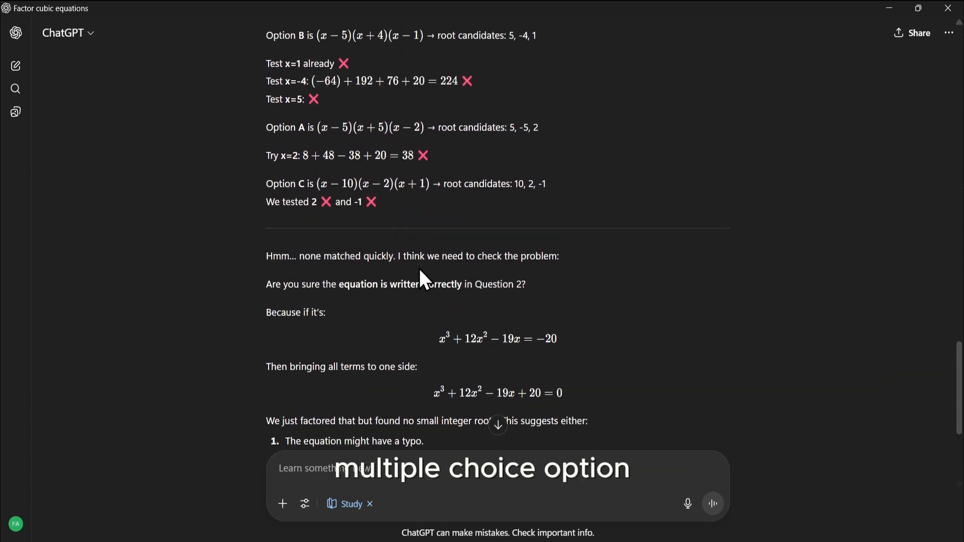
{"action": "mouse_move", "coordinate": [418, 307]}
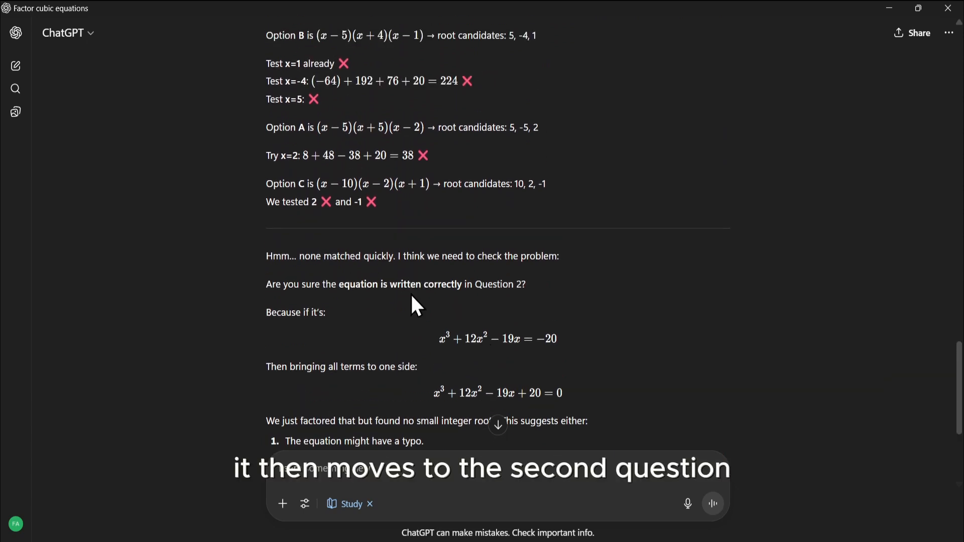
{"action": "scroll", "scroll_direction": "down", "scroll_amount": 3}
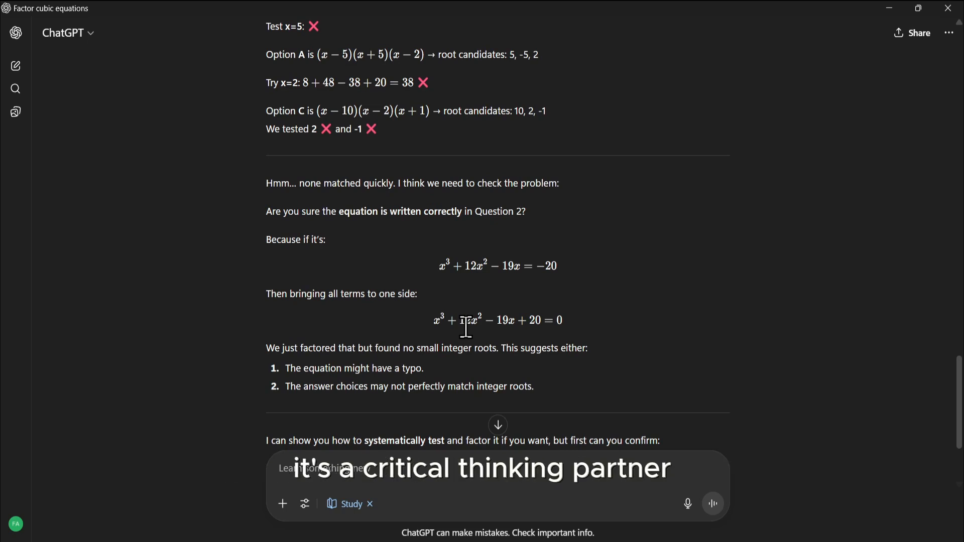
{"action": "scroll", "scroll_direction": "up", "scroll_amount": 3}
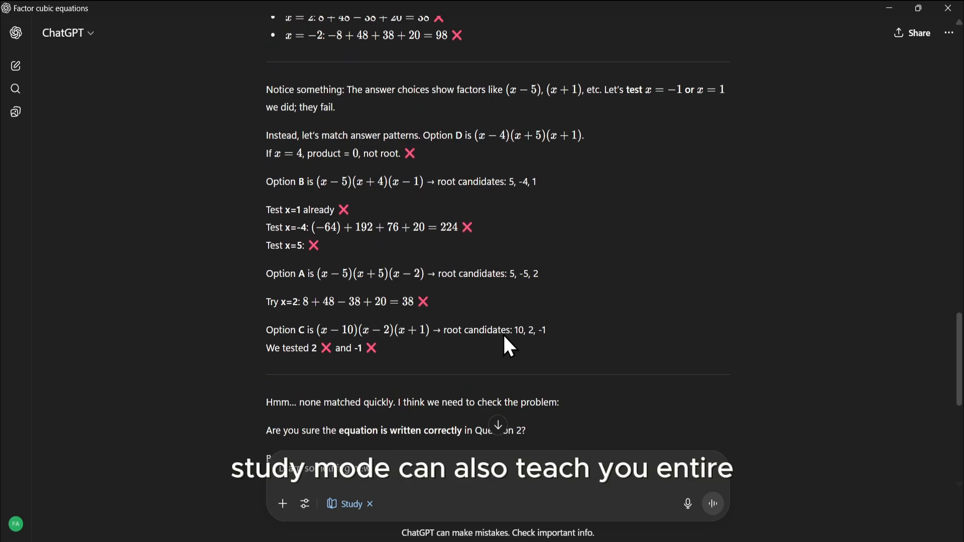
{"action": "scroll", "scroll_direction": "up", "scroll_amount": 3}
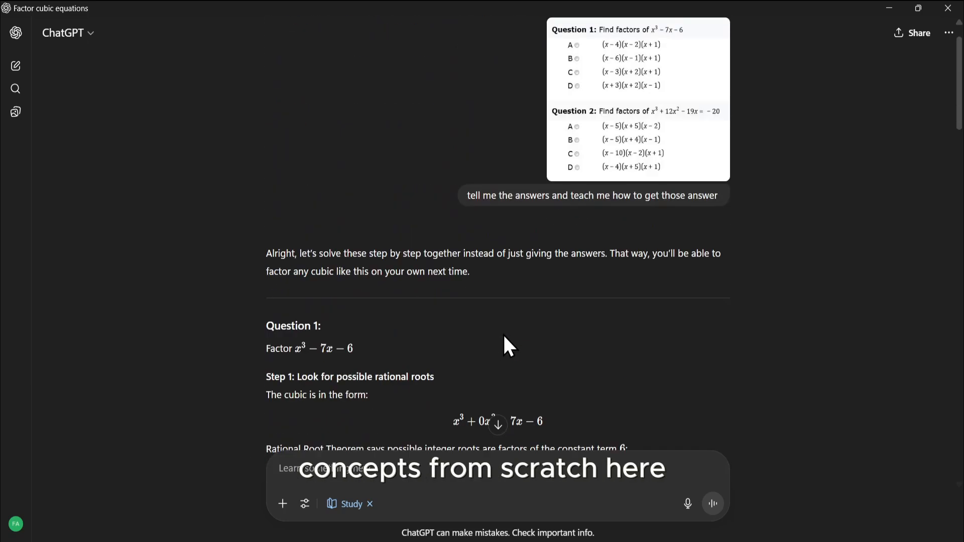
- Start a fresh chat, ask to have game theory explained, and read the rock-paper-scissors lesson
{"action": "left_click", "coordinate": [15, 67]}
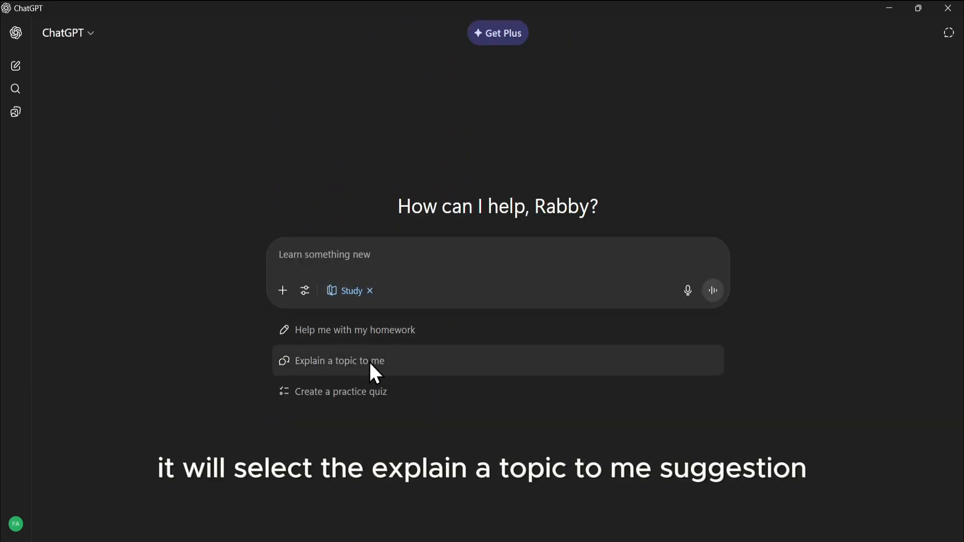
{"action": "left_click", "coordinate": [339, 361]}
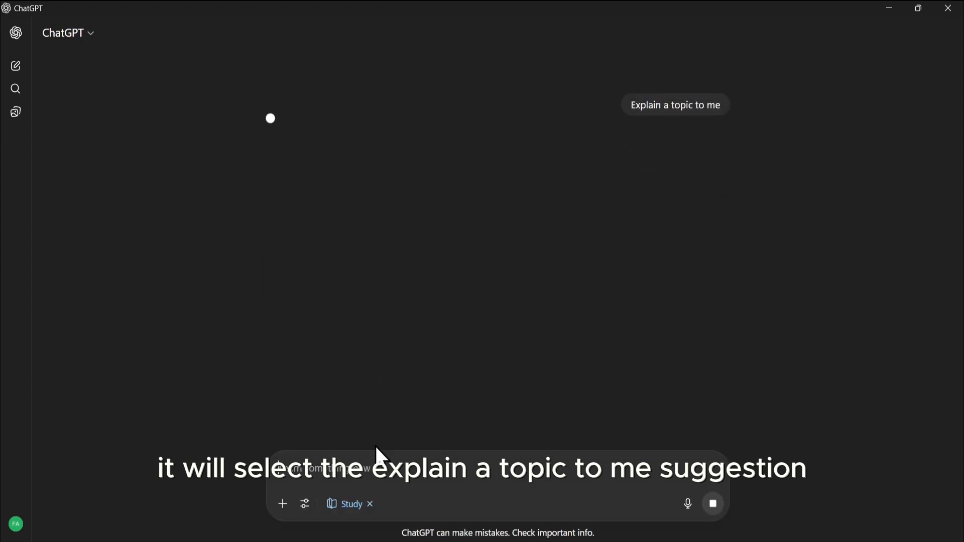
{"action": "left_click", "coordinate": [675, 104]}
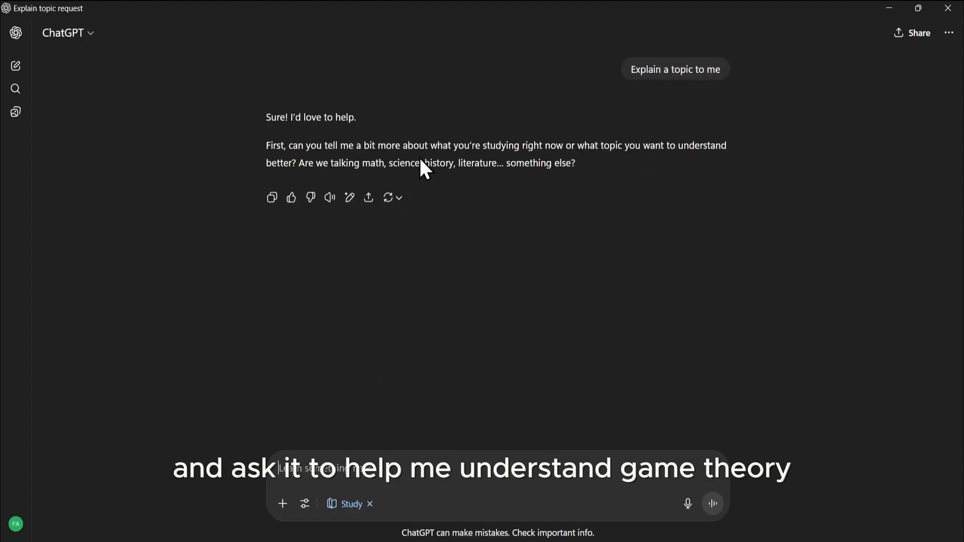
{"action": "left_click", "coordinate": [714, 503]}
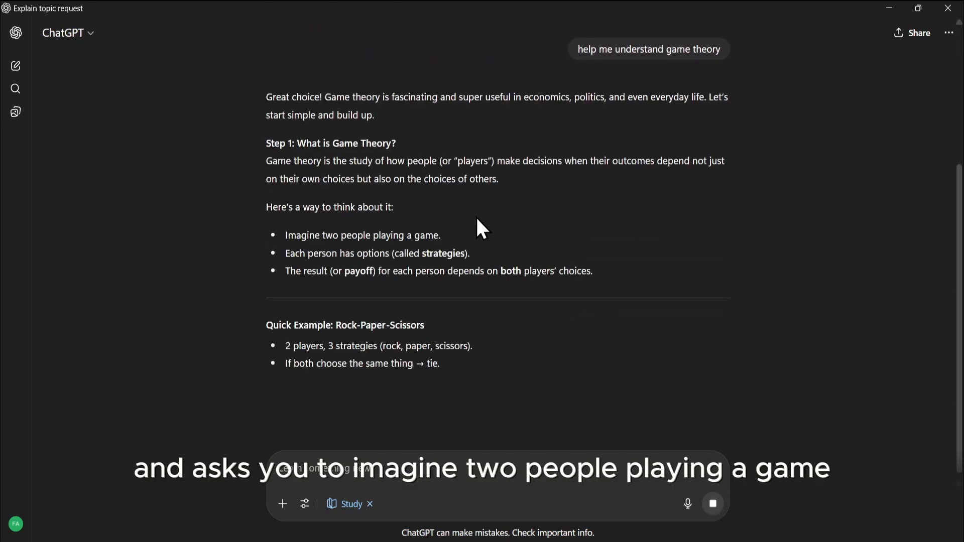
{"action": "scroll", "scroll_direction": "down", "scroll_amount": 3}
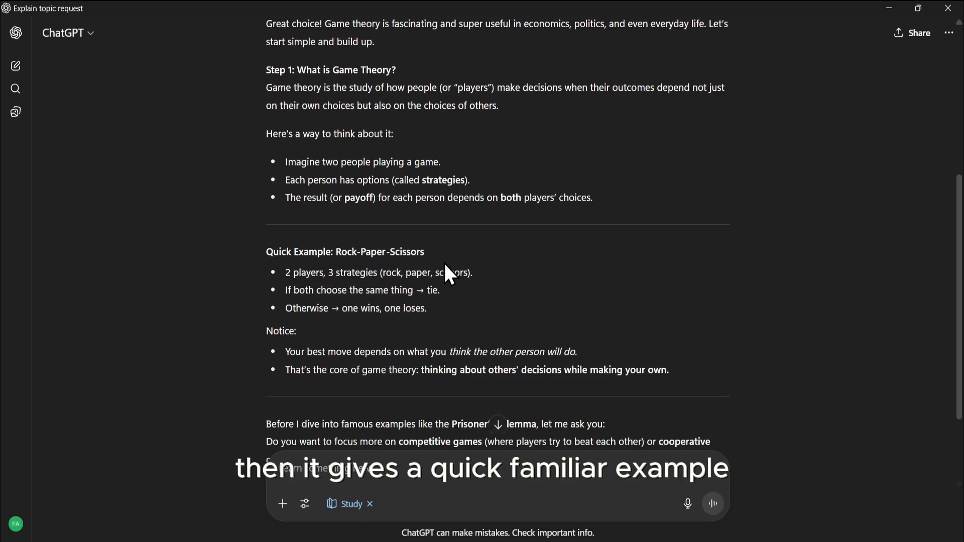
{"action": "scroll", "scroll_direction": "down", "scroll_amount": 3}
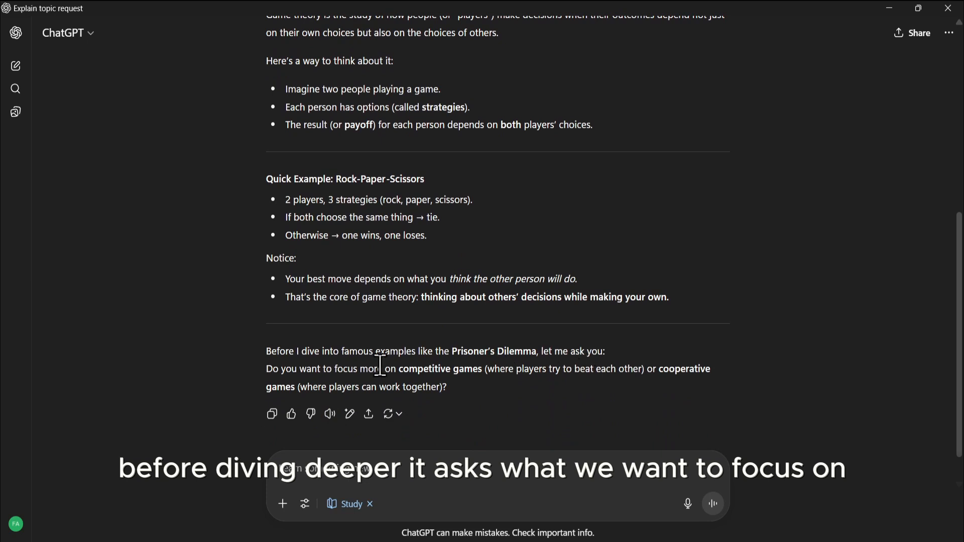
{"action": "mouse_move", "coordinate": [690, 394]}
{"action": "type", "text": "cooperative"}
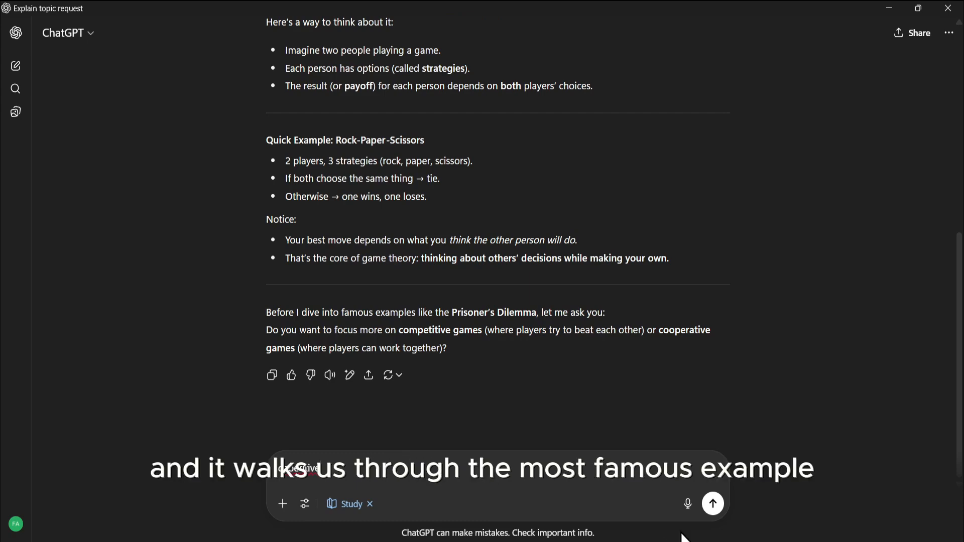
- Send the answer on which games to focus on, read the Prisoner's Dilemma and Nash equilibrium reply, and start a new chat
{"action": "left_click", "coordinate": [713, 503]}
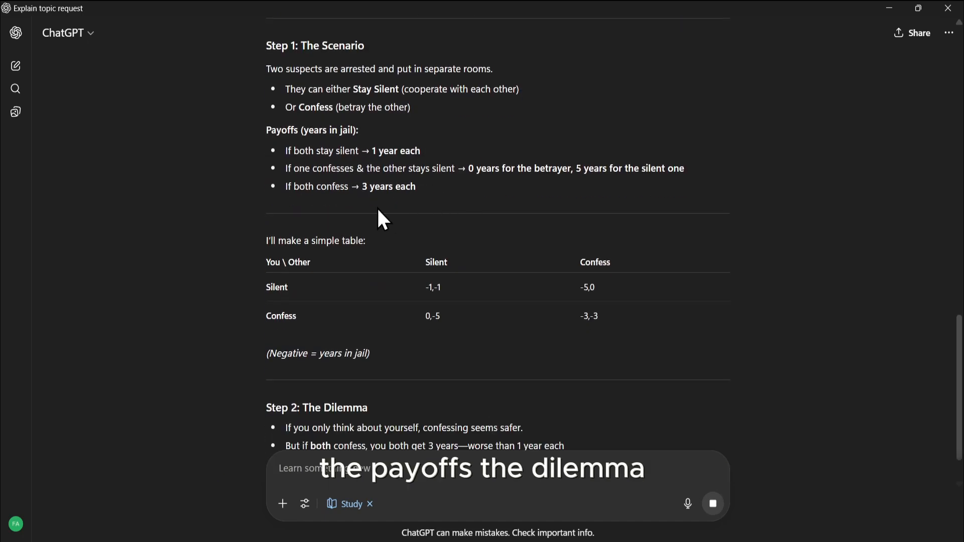
{"action": "scroll", "scroll_direction": "down", "scroll_amount": 3}
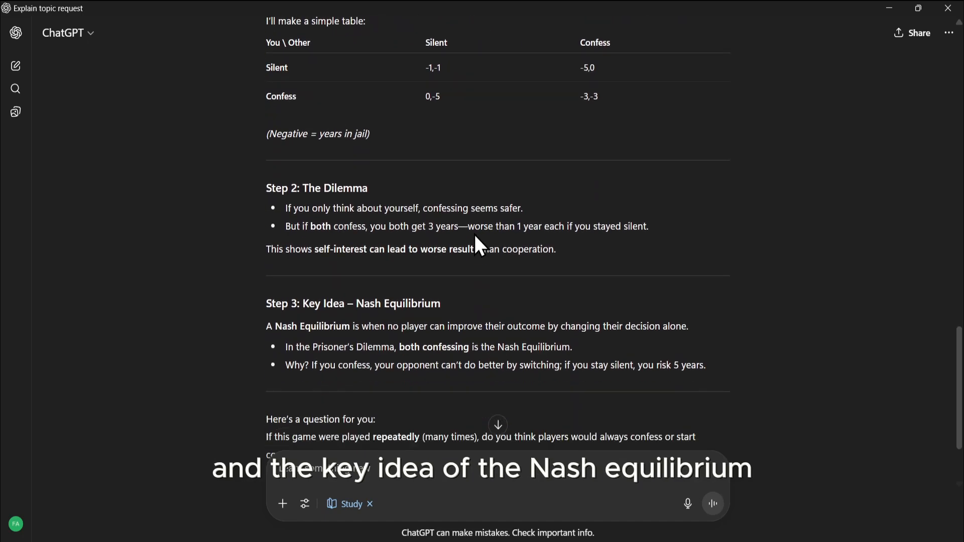
{"action": "scroll", "scroll_direction": "down", "scroll_amount": 3}
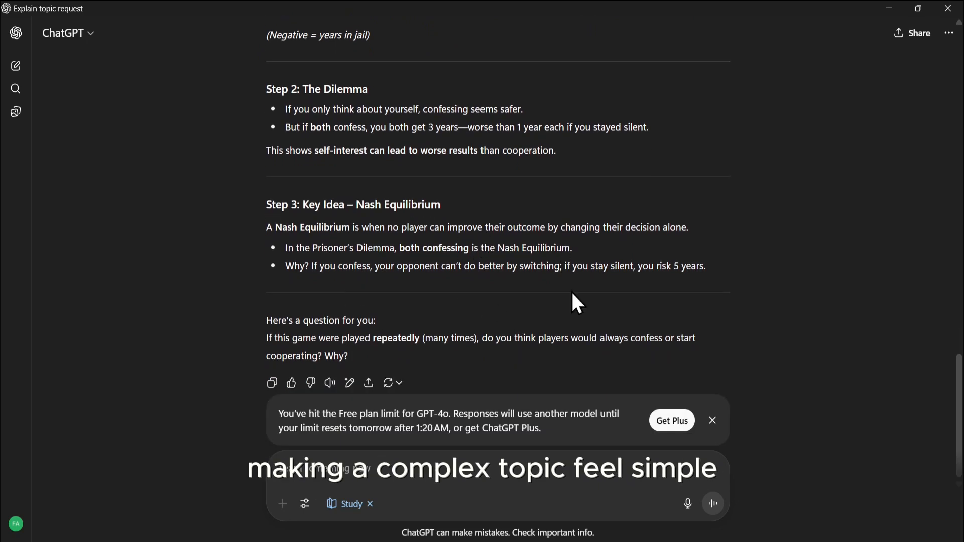
{"action": "left_click", "coordinate": [15, 67]}
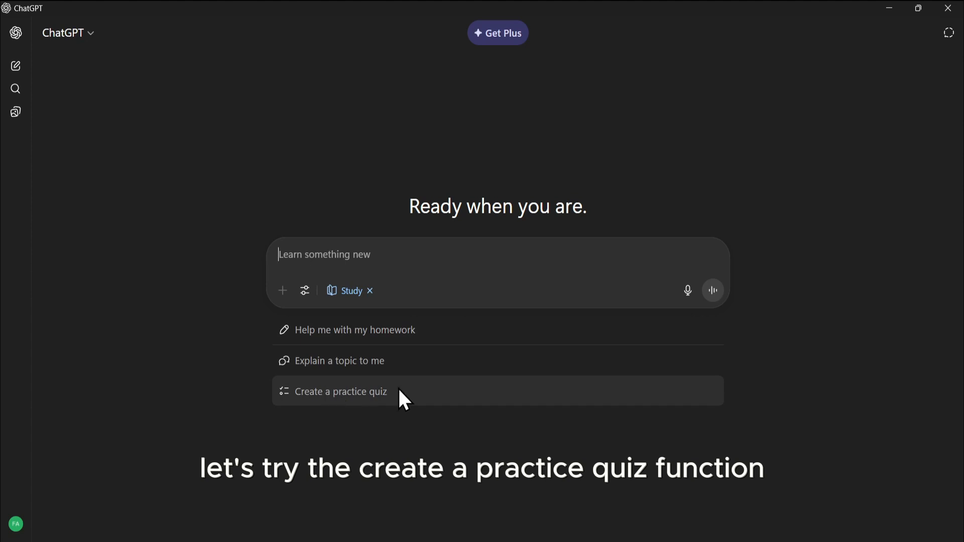
- Request a practice quiz on US history and send the topic to start the quiz
{"action": "left_click", "coordinate": [339, 392]}
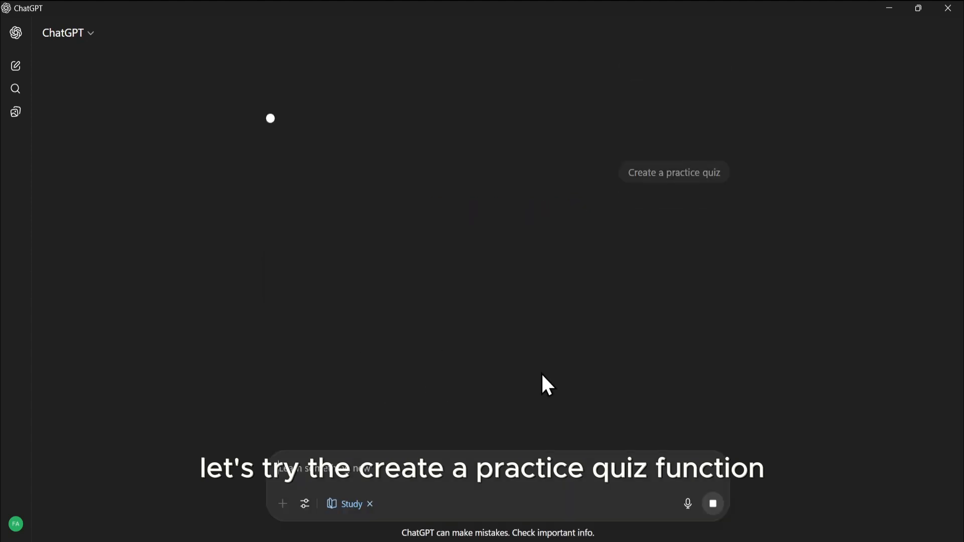
{"action": "left_click", "coordinate": [714, 504]}
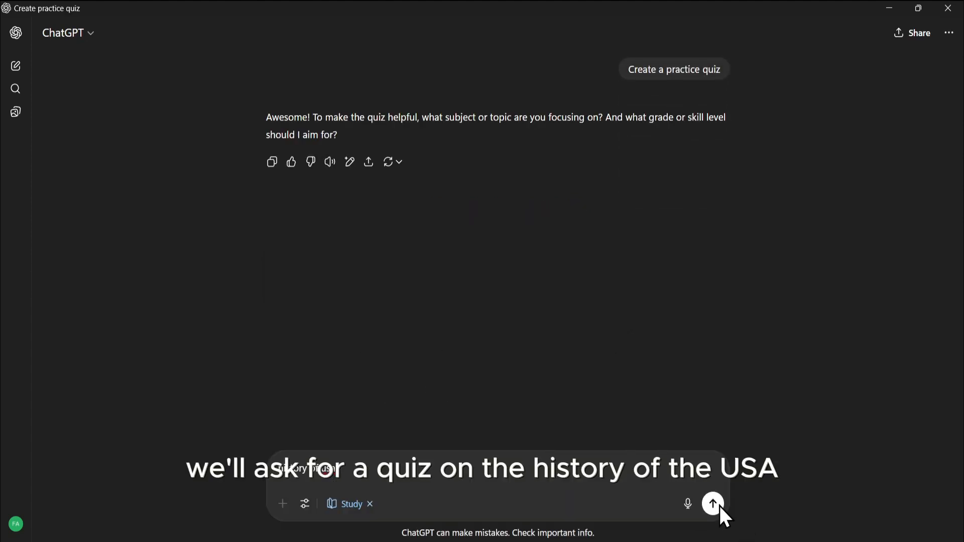
{"action": "left_click", "coordinate": [714, 503]}
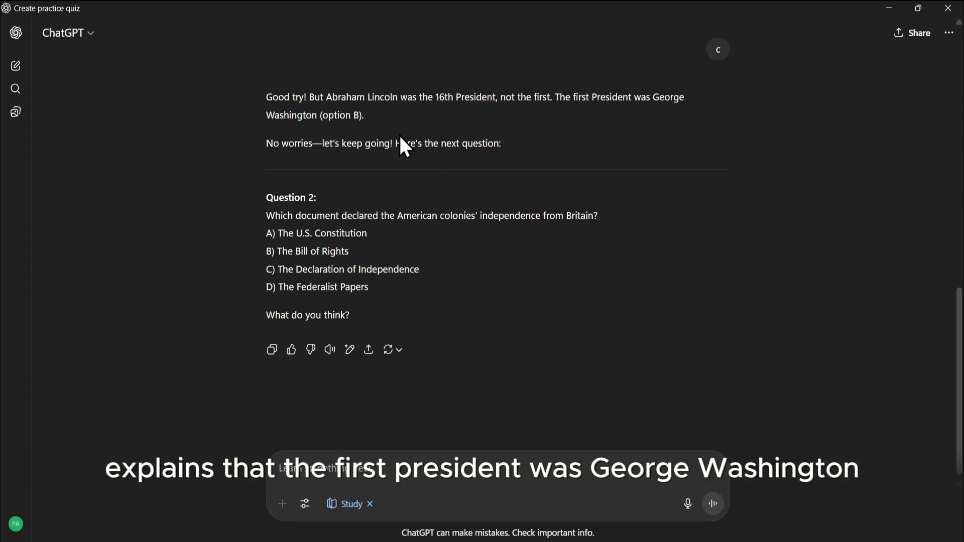
{"action": "mouse_move", "coordinate": [298, 328]}
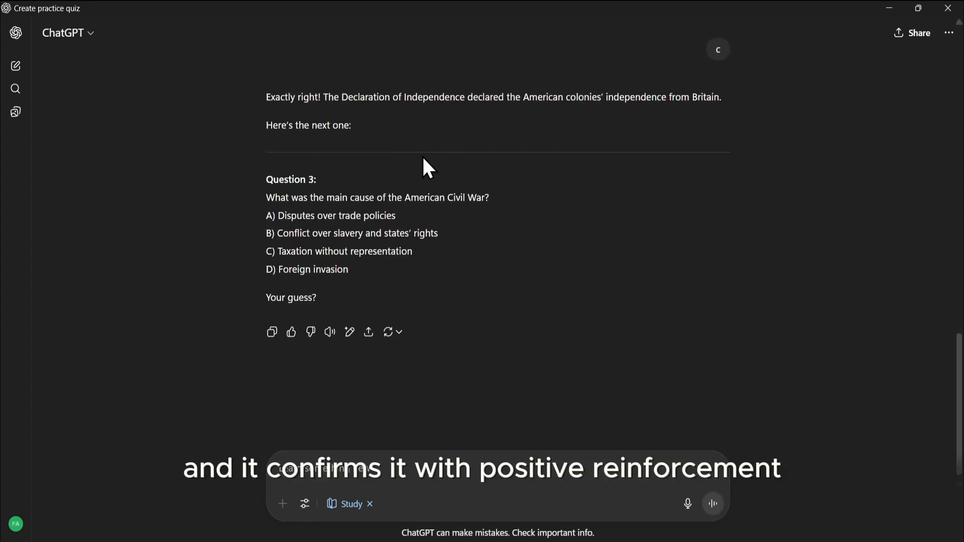
{"action": "mouse_move", "coordinate": [361, 252]}
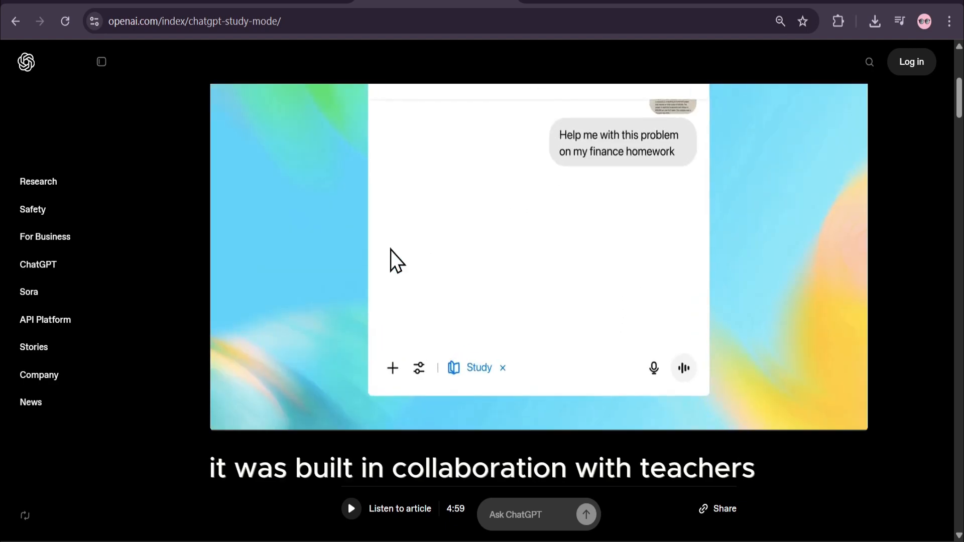
- Scroll the study mode announcement through build details, key features, and student quotes, then back to the tools demo
{"action": "scroll", "scroll_direction": "down", "scroll_amount": 3}
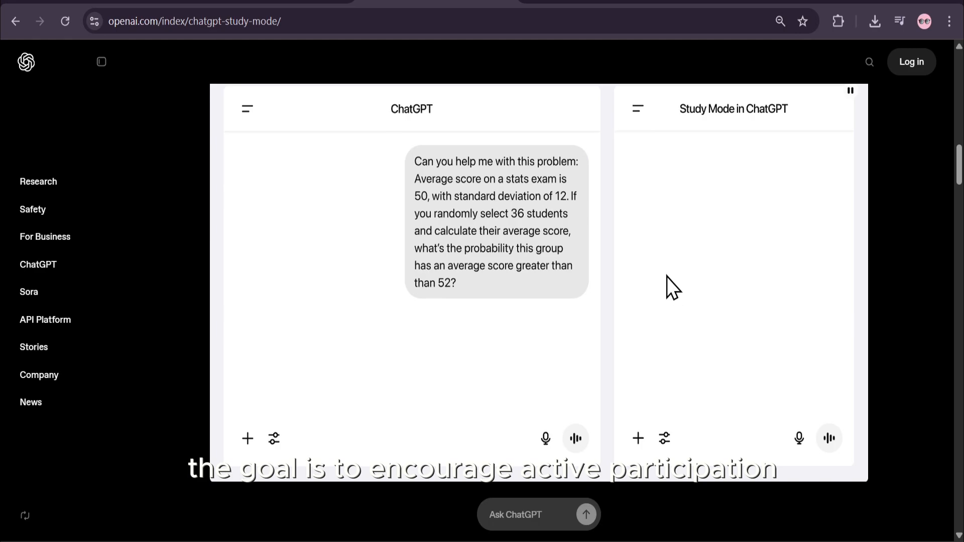
{"action": "scroll", "scroll_direction": "down", "scroll_amount": 3}
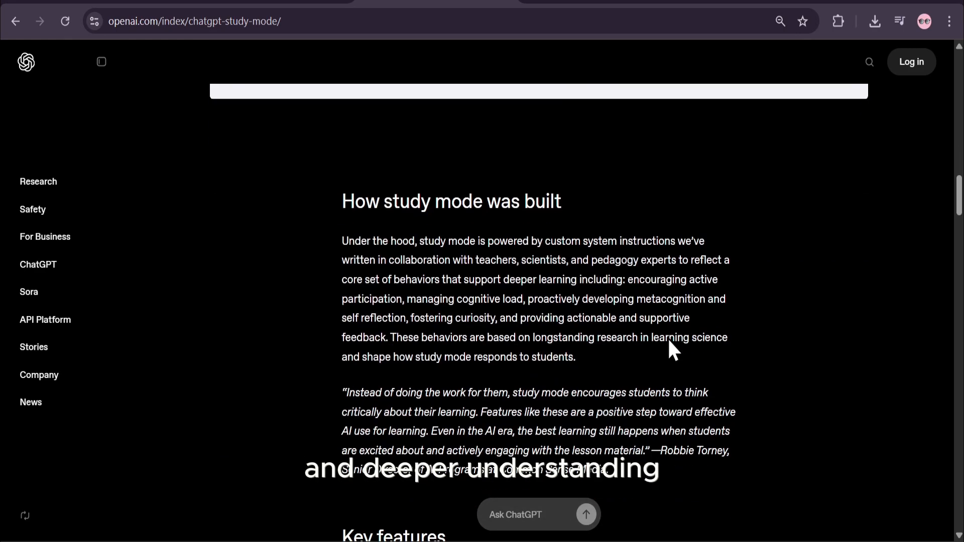
{"action": "scroll", "scroll_direction": "down", "scroll_amount": 3}
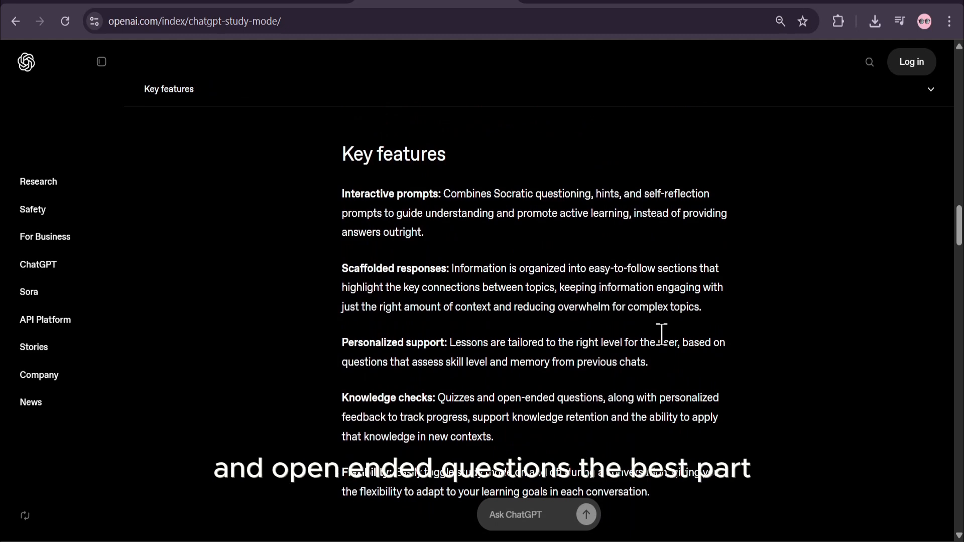
{"action": "scroll", "scroll_direction": "down", "scroll_amount": 3}
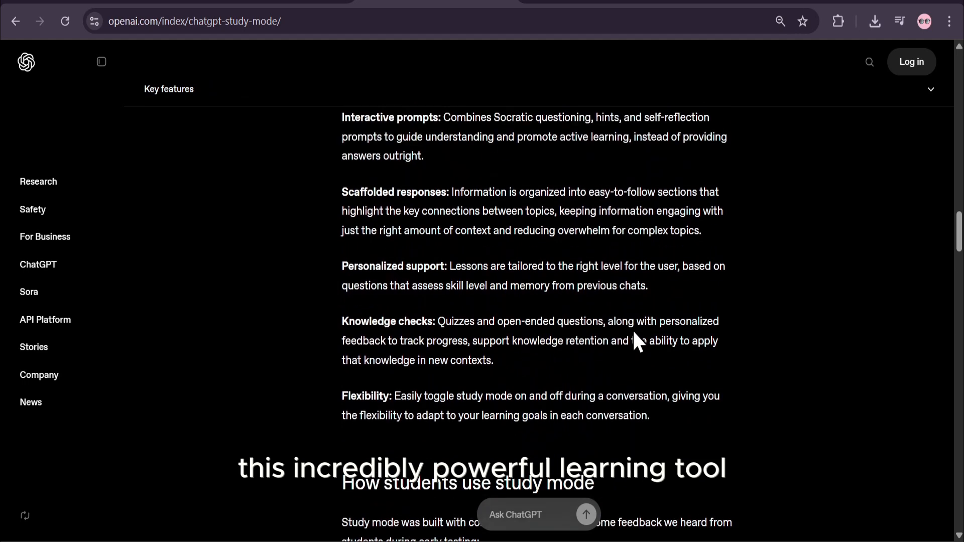
{"action": "scroll", "scroll_direction": "down", "scroll_amount": 3}
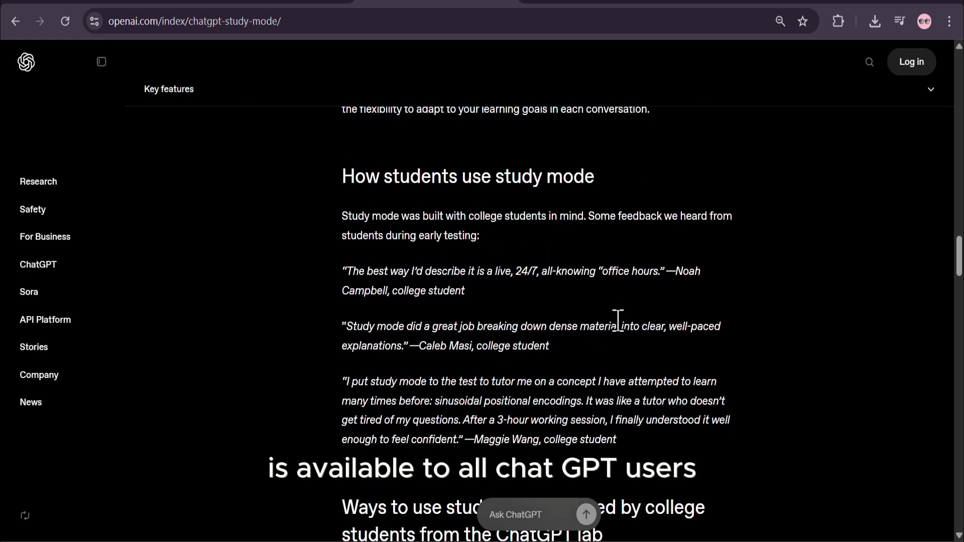
{"action": "scroll", "scroll_direction": "down", "scroll_amount": 3}
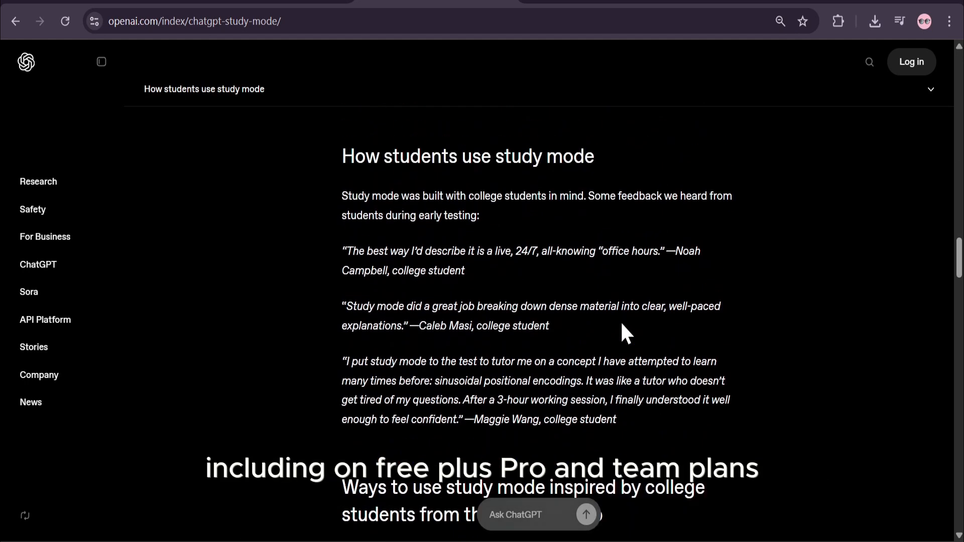
{"action": "scroll", "scroll_direction": "up", "scroll_amount": 3}
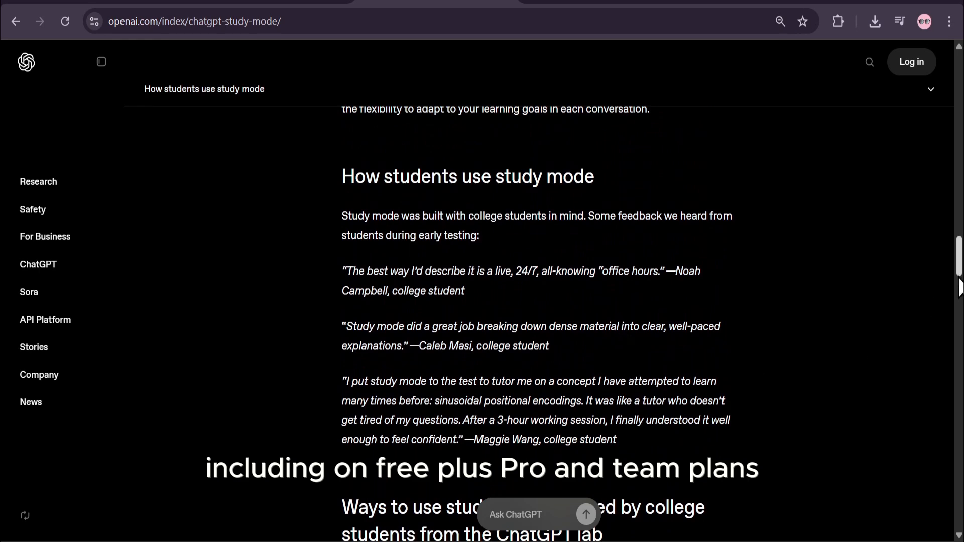
{"action": "scroll", "scroll_direction": "up", "scroll_amount": 3}
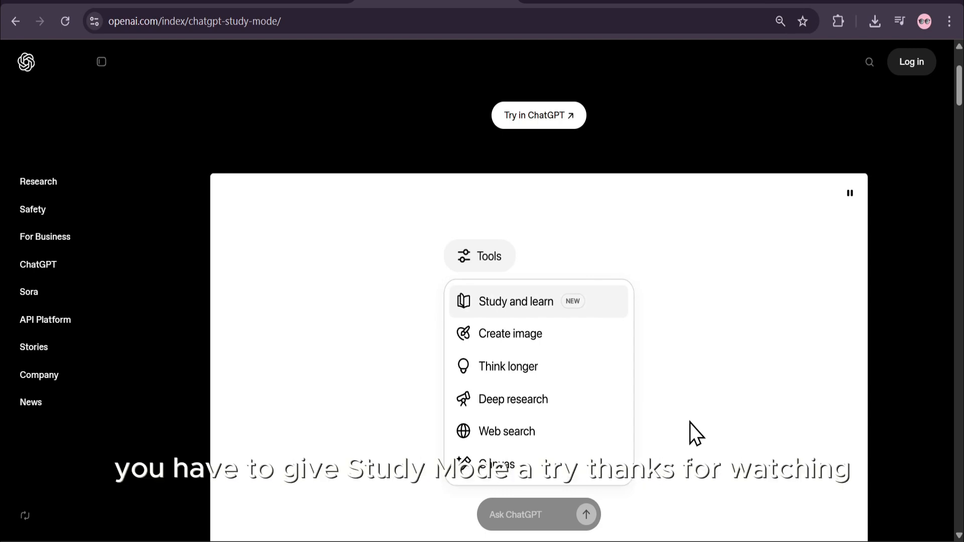
{"action": "mouse_move", "coordinate": [692, 476]}
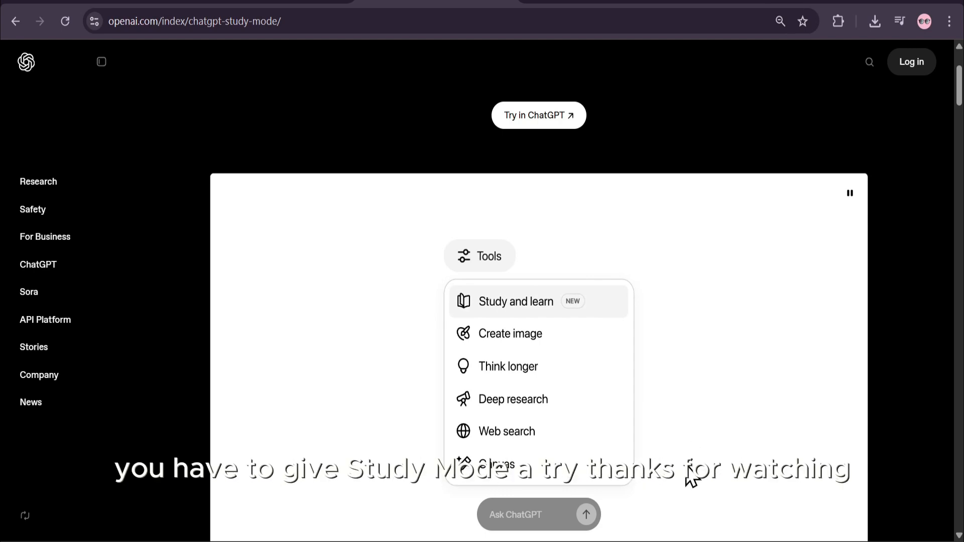